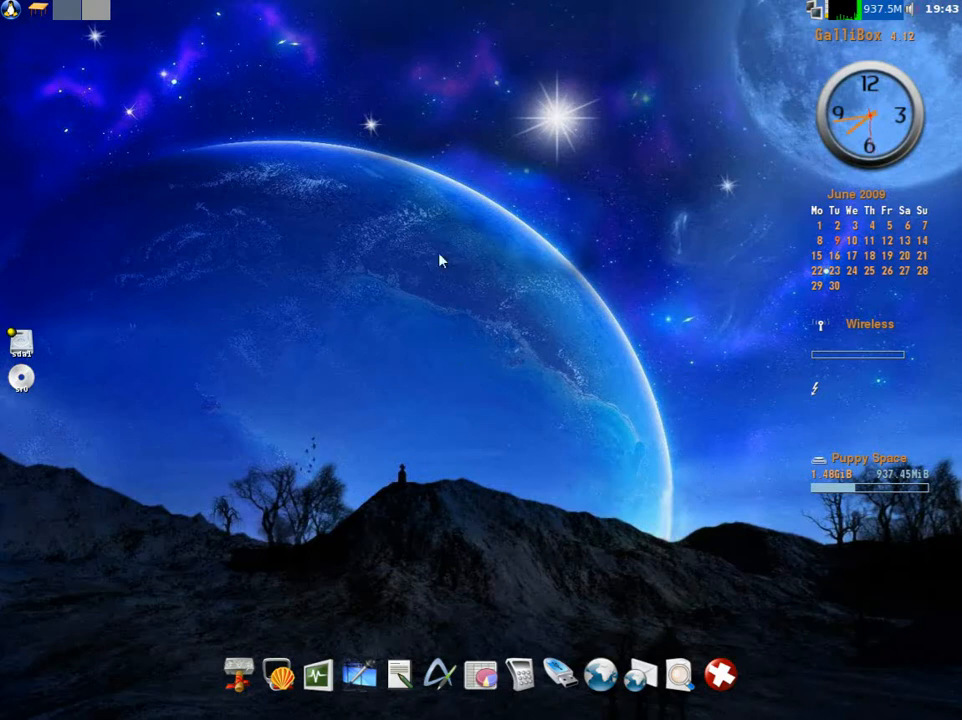
{"action": "mouse_move", "coordinate": [780, 50]}
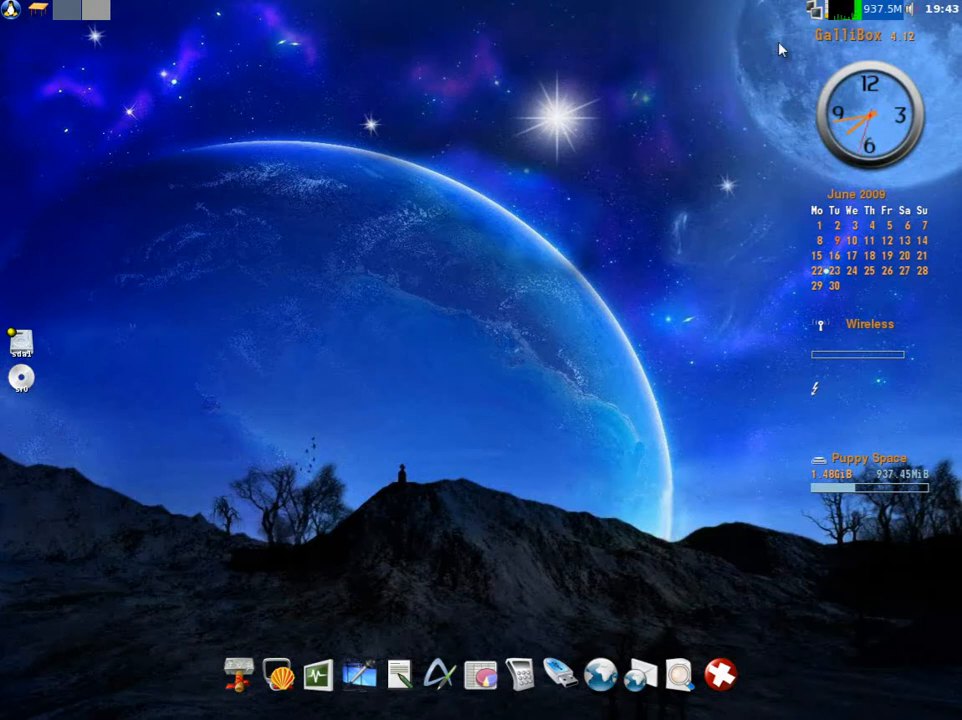
{"action": "mouse_move", "coordinate": [744, 510]}
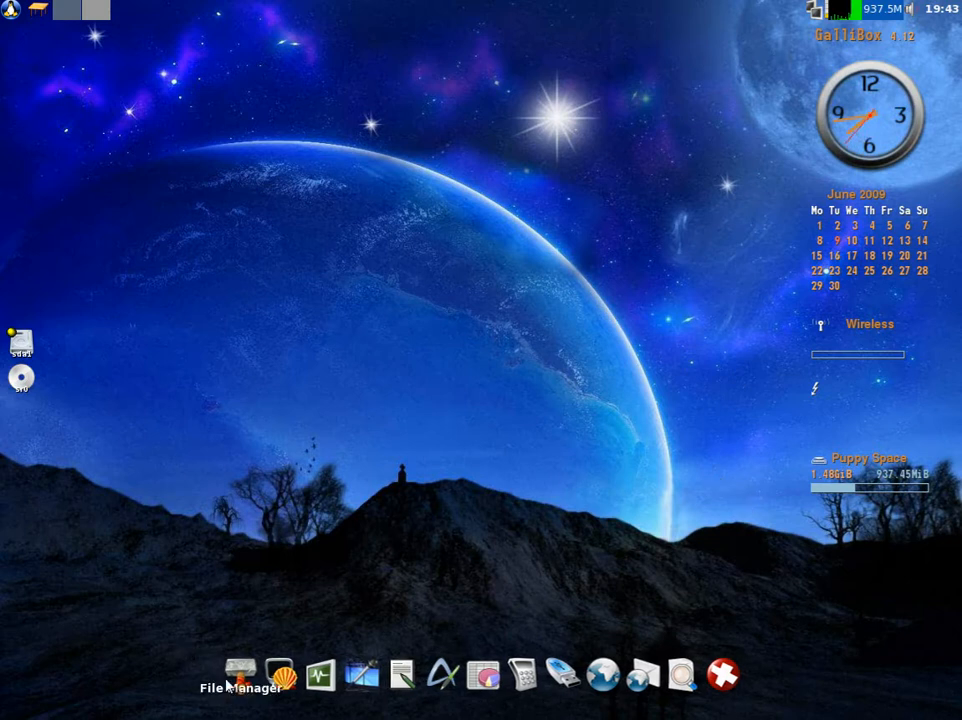
{"action": "mouse_move", "coordinate": [322, 676]}
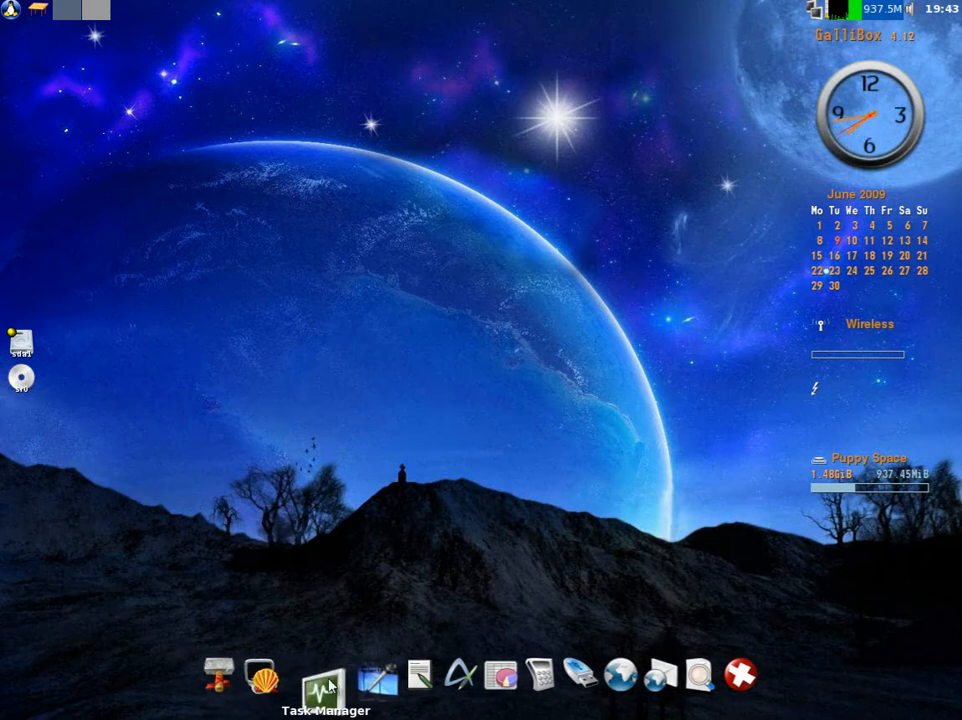
{"action": "mouse_move", "coordinate": [404, 680]}
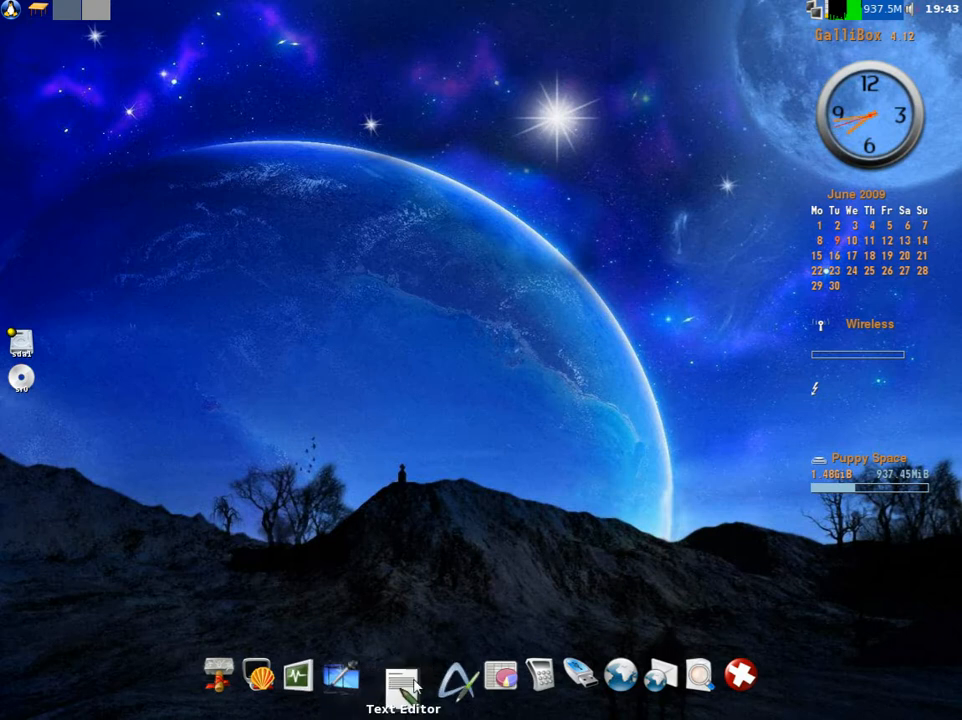
{"action": "mouse_move", "coordinate": [448, 684]}
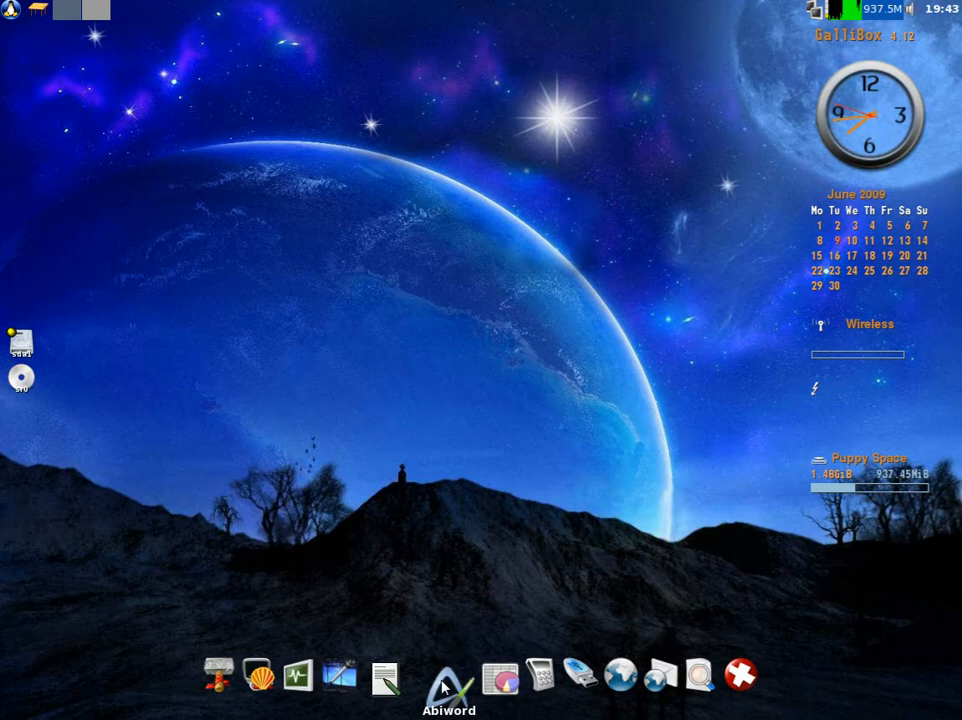
Check AbiWord's version in its About dialog, close AbiWord, then launch Pwidgets from the System menu.
{"action": "left_click", "coordinate": [448, 676]}
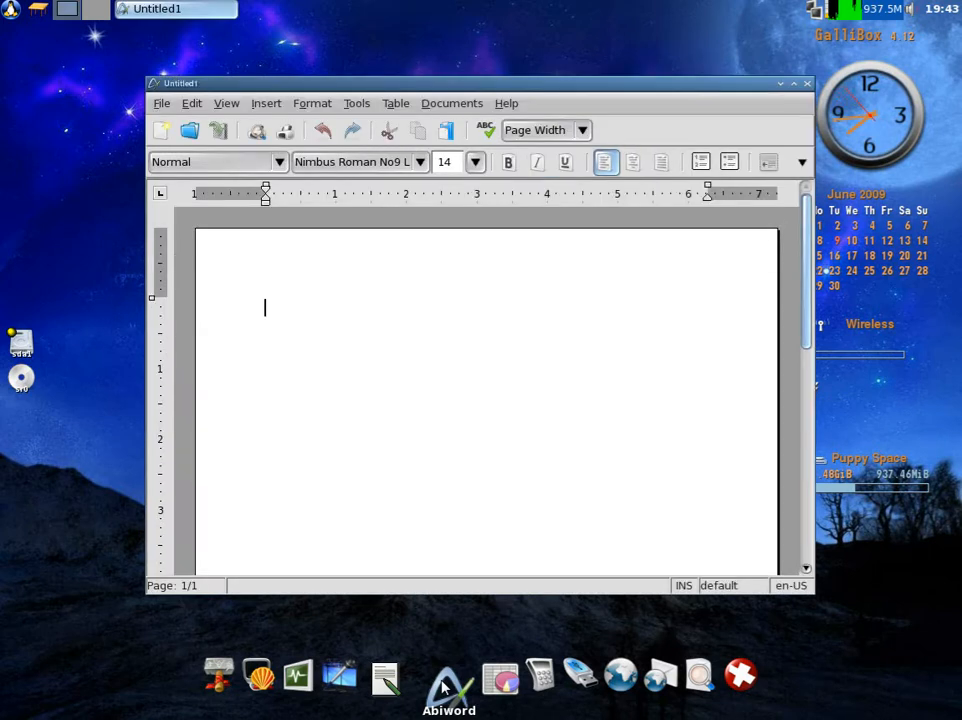
{"action": "left_click", "coordinate": [506, 104]}
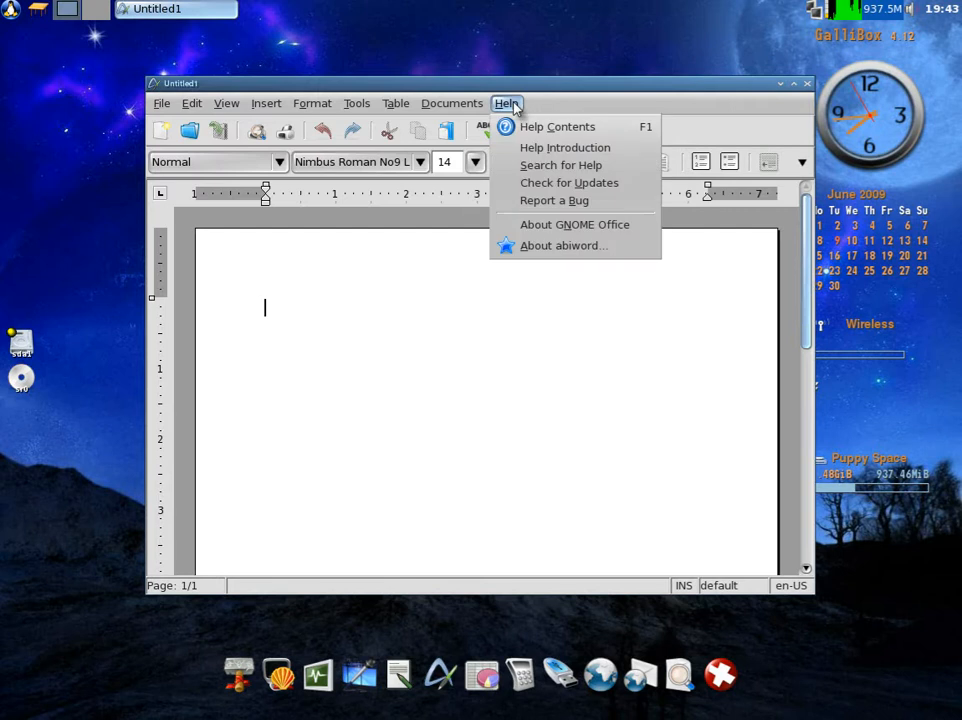
{"action": "left_click", "coordinate": [562, 244]}
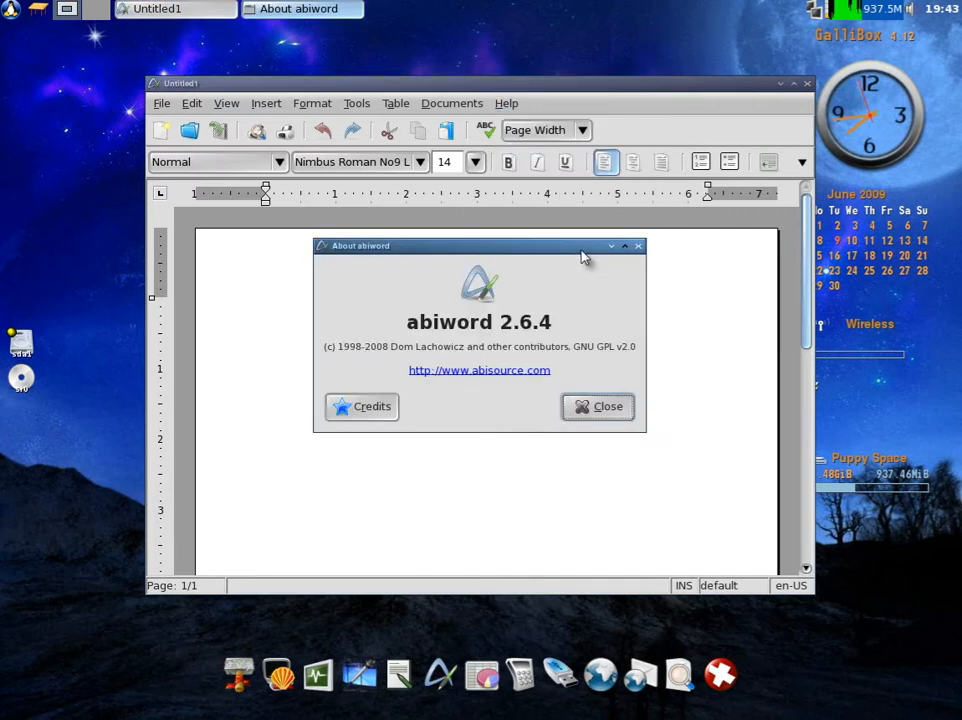
{"action": "left_click", "coordinate": [596, 406]}
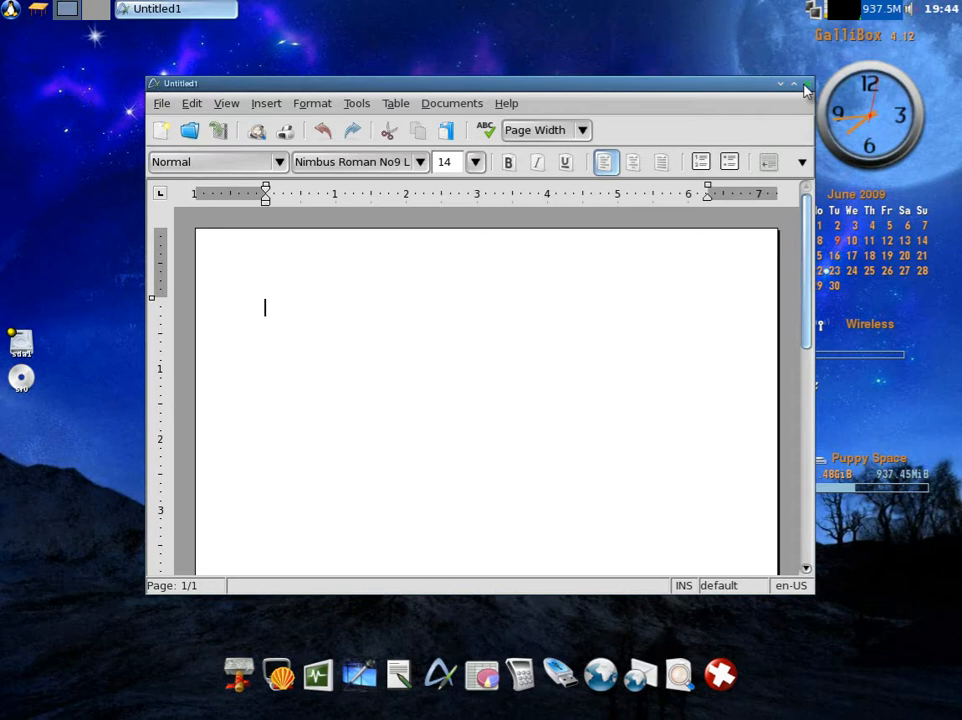
{"action": "left_click", "coordinate": [804, 84]}
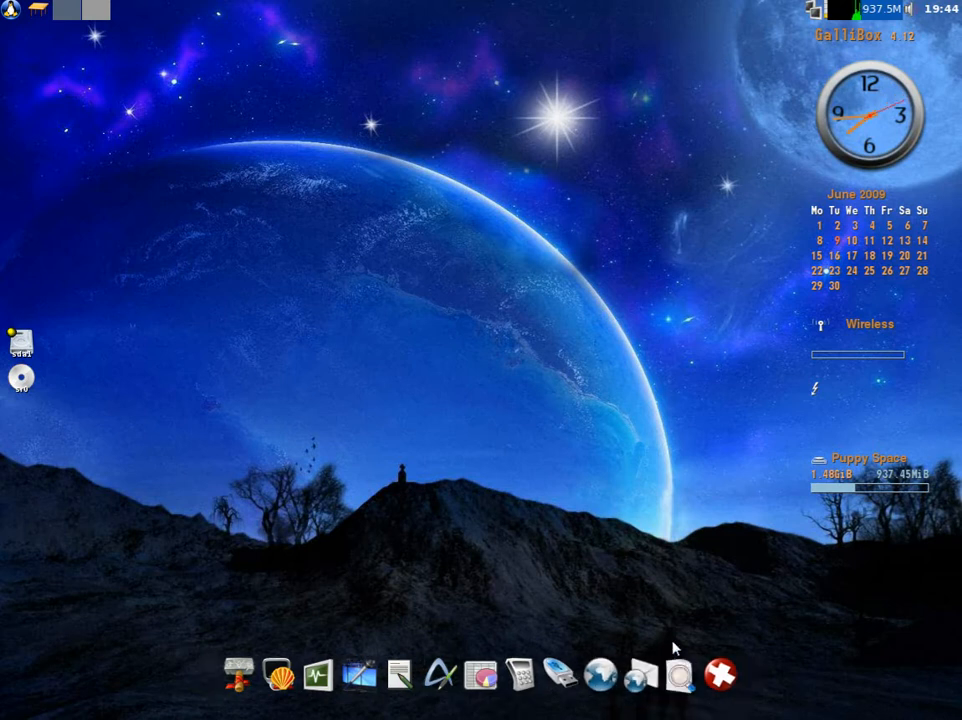
{"action": "mouse_move", "coordinate": [512, 204]}
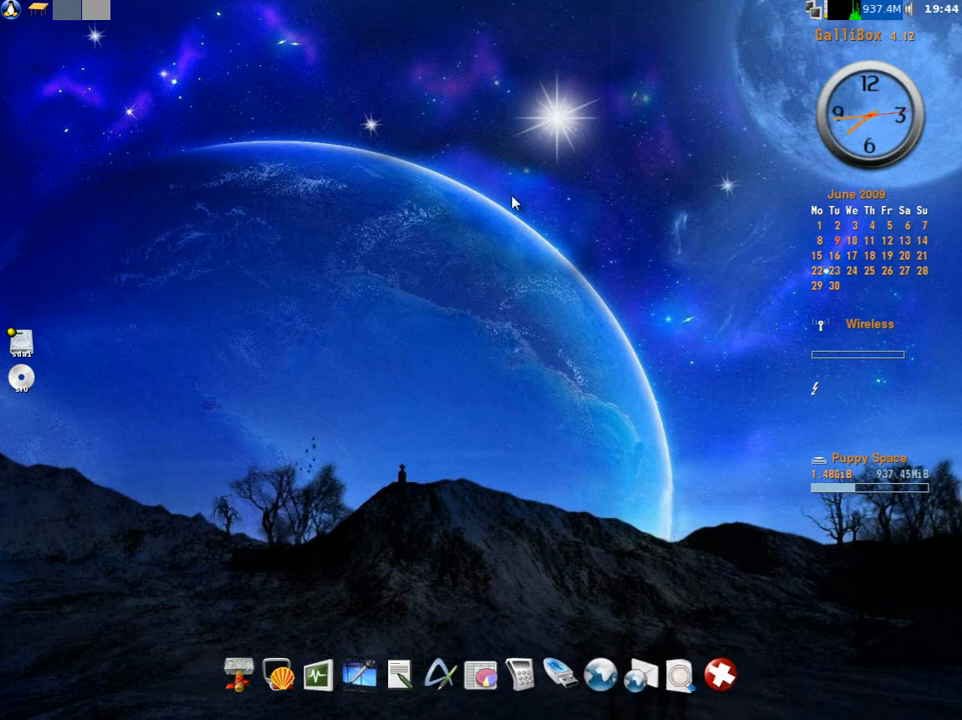
{"action": "mouse_move", "coordinate": [742, 254]}
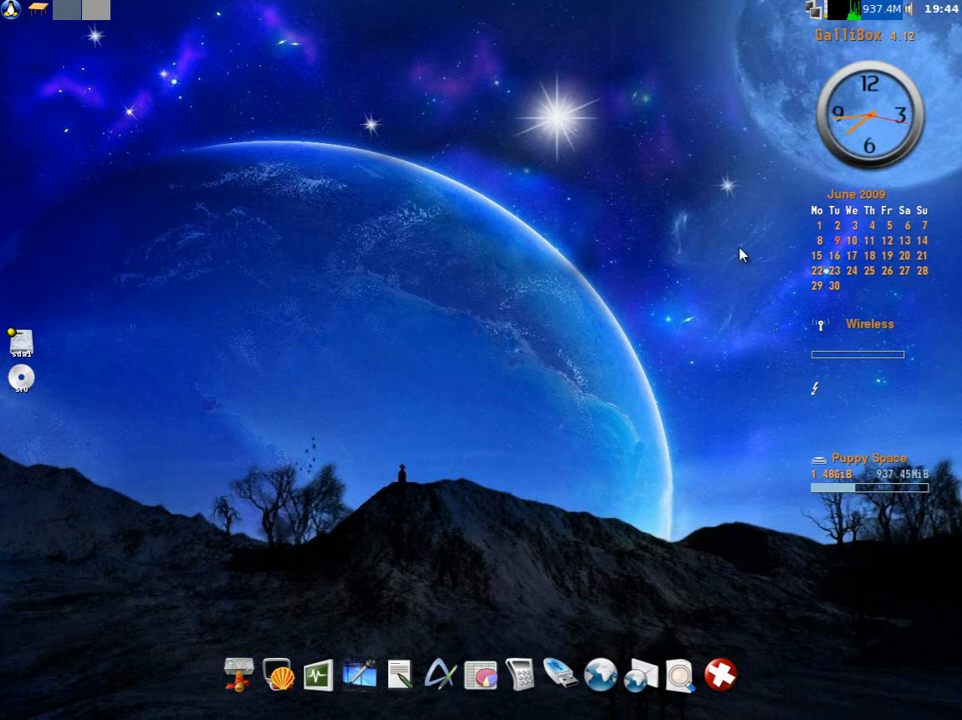
{"action": "mouse_move", "coordinate": [744, 468]}
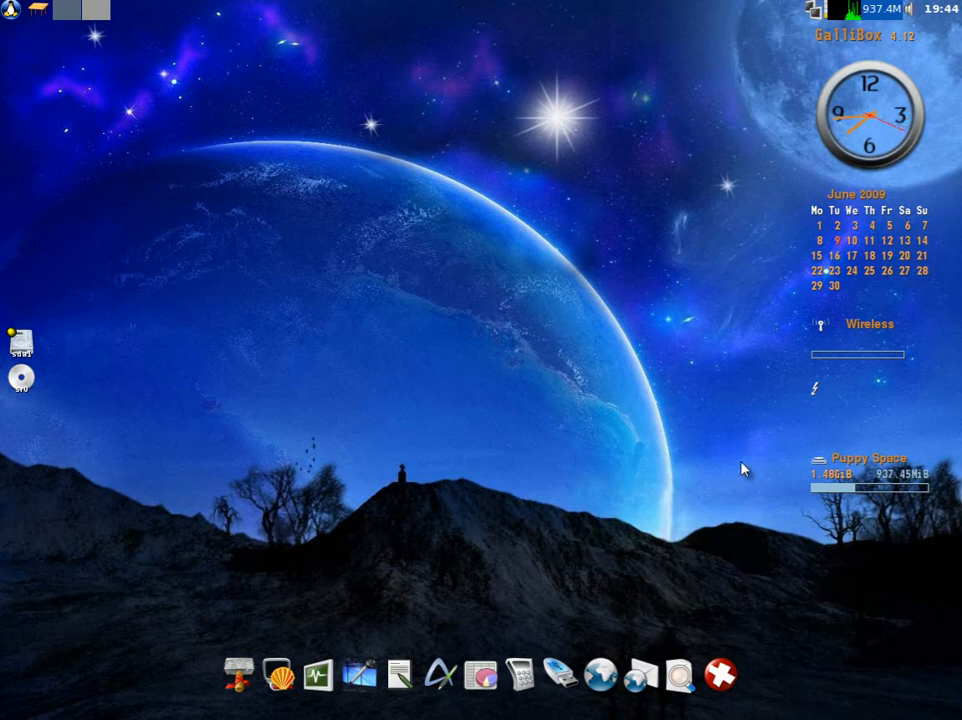
{"action": "mouse_move", "coordinate": [288, 322]}
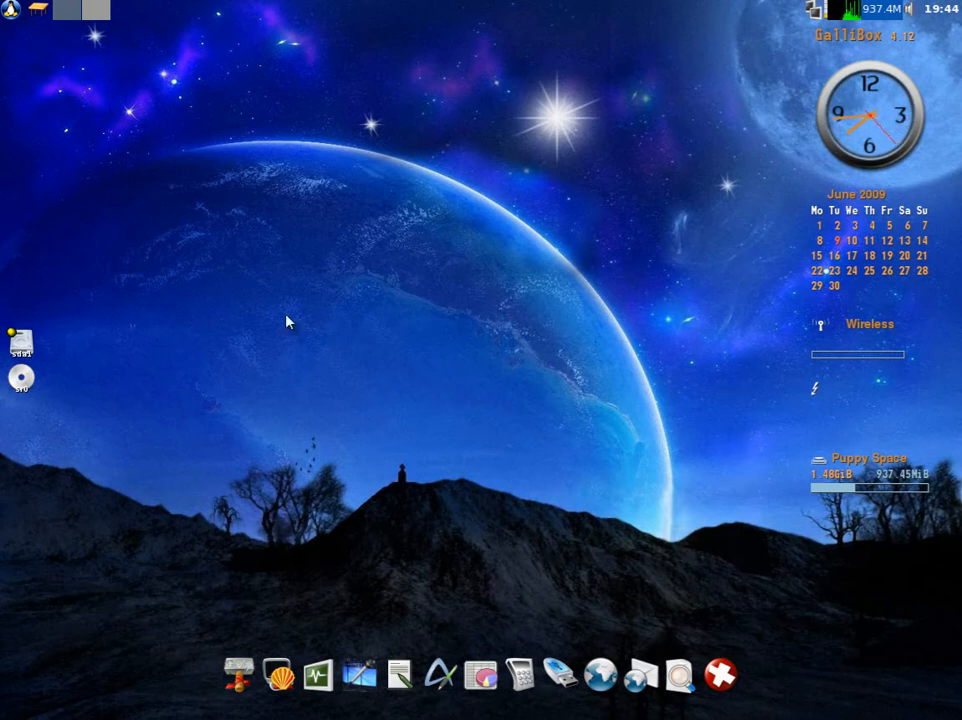
{"action": "mouse_move", "coordinate": [14, 22]}
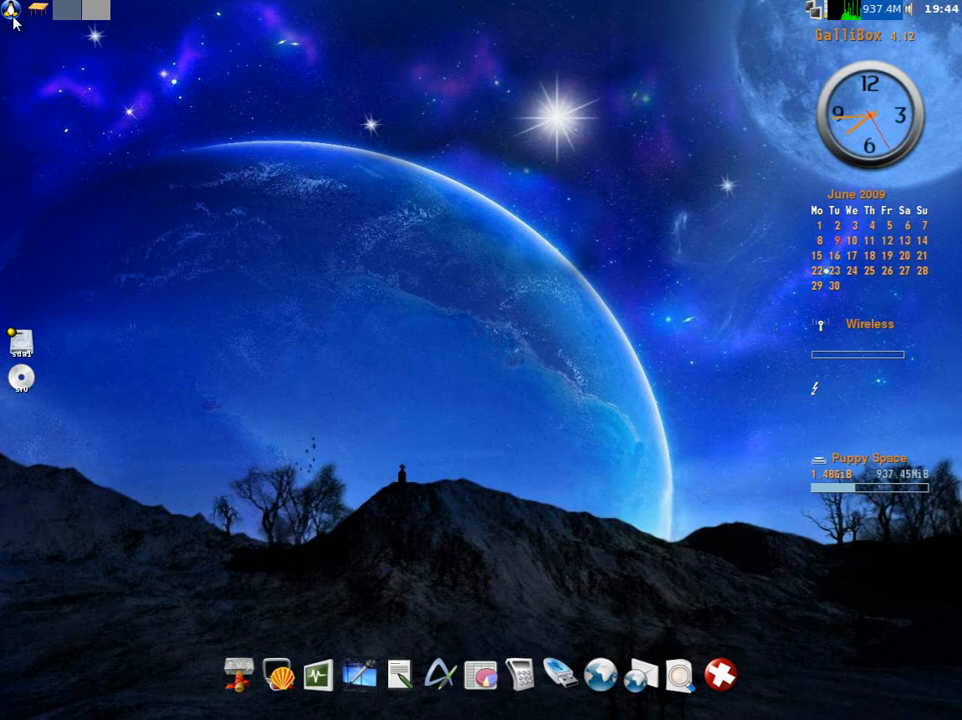
{"action": "left_click", "coordinate": [12, 8]}
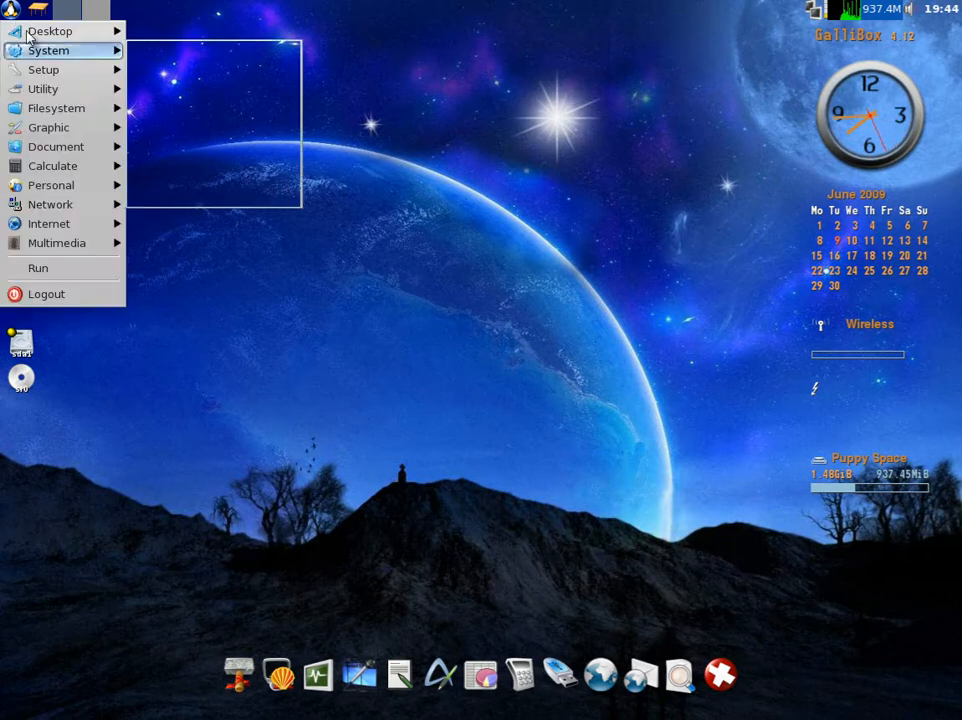
{"action": "left_click", "coordinate": [50, 32]}
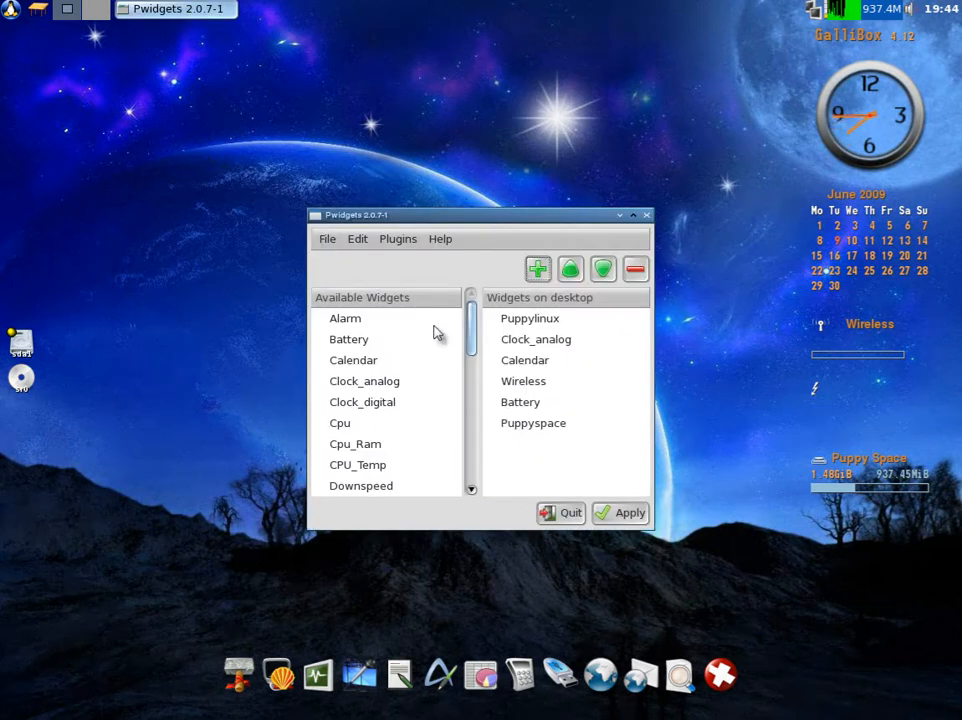
Remove the Battery and Wireless widgets from the desktop list and apply the changes.
{"action": "left_click", "coordinate": [520, 400]}
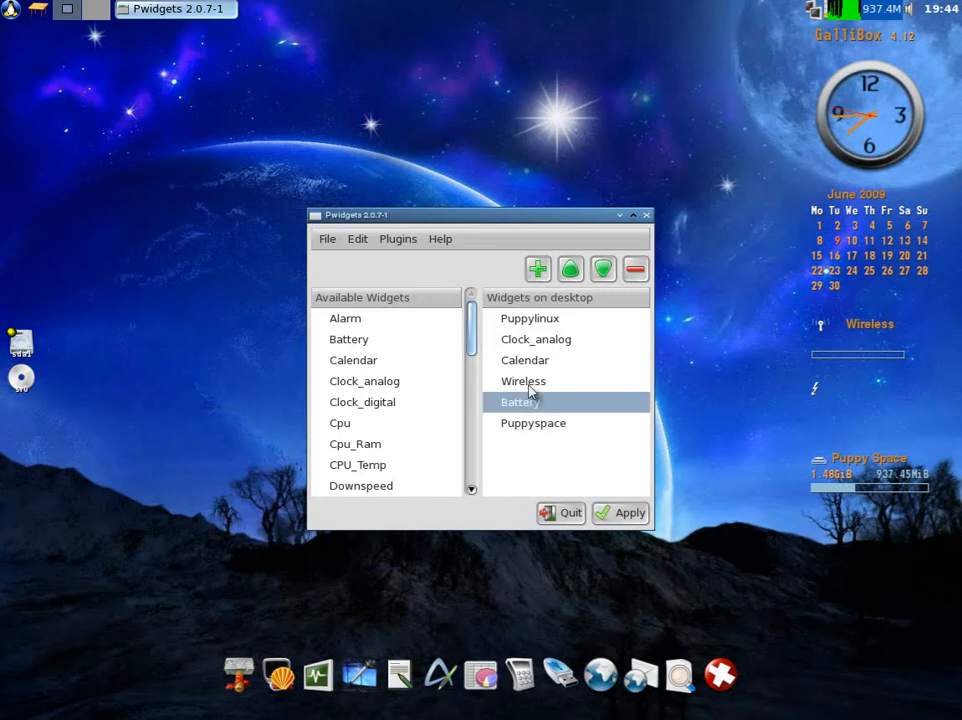
{"action": "left_click", "coordinate": [636, 268]}
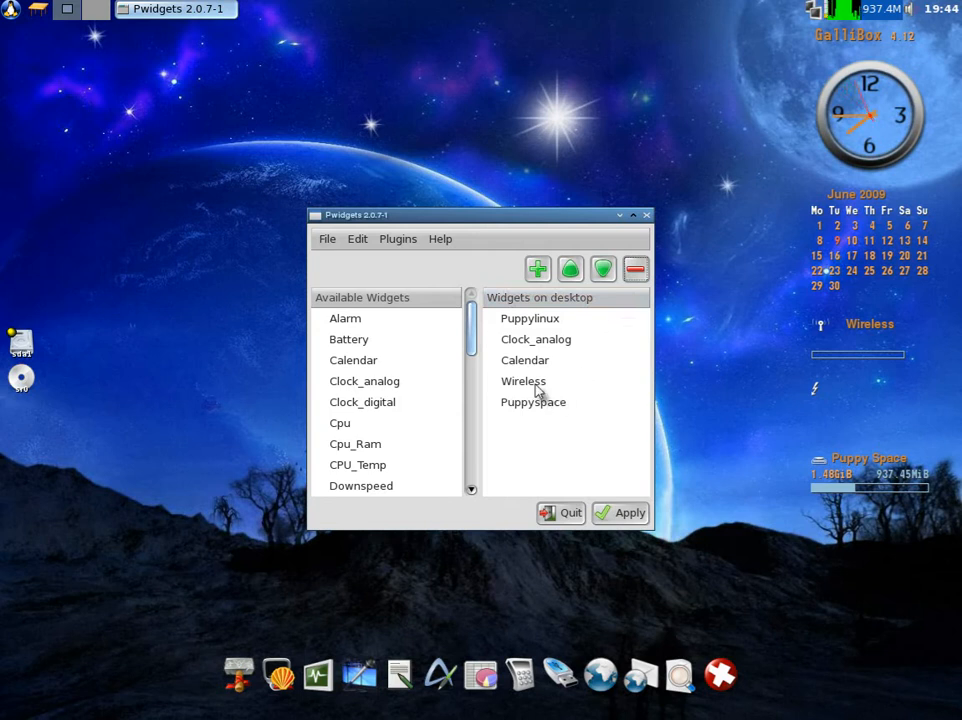
{"action": "left_click", "coordinate": [524, 380]}
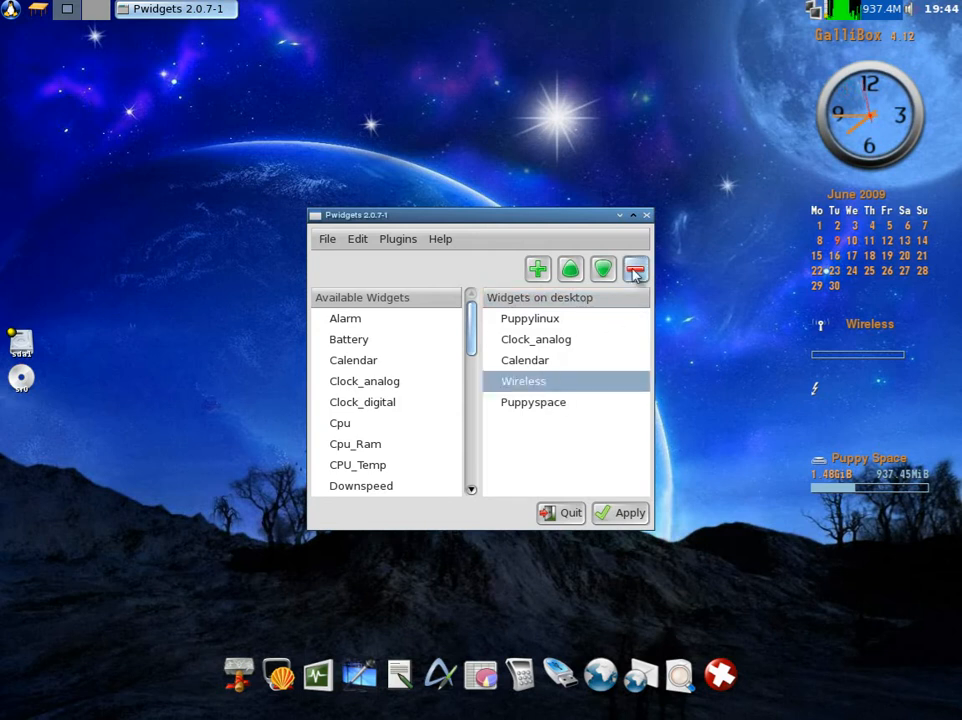
{"action": "left_click", "coordinate": [636, 268]}
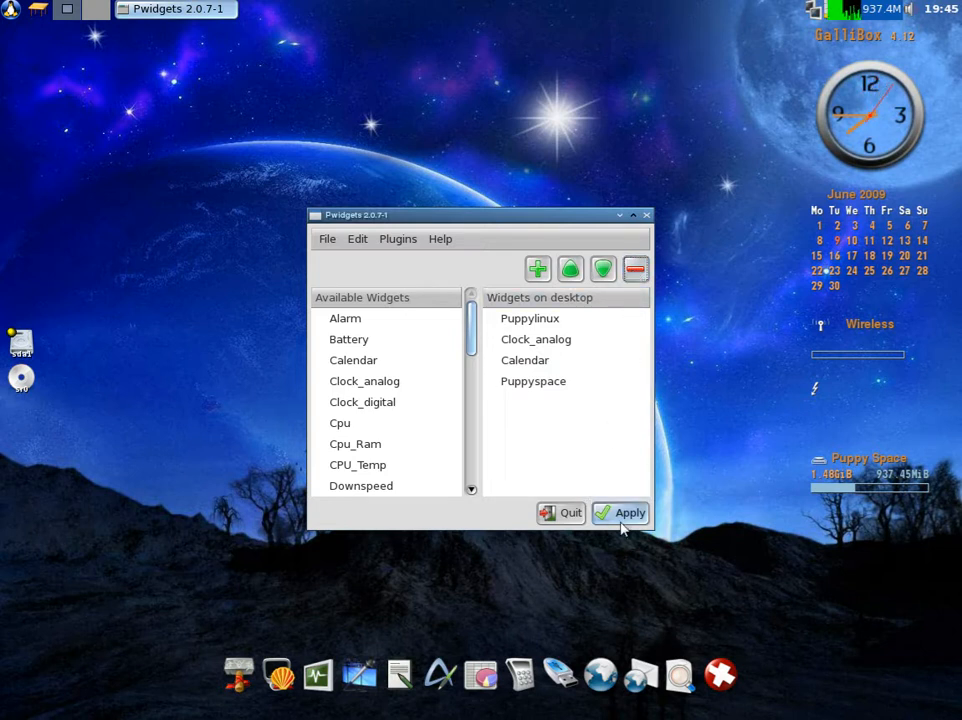
{"action": "scroll", "scroll_direction": "down", "scroll_amount": 3}
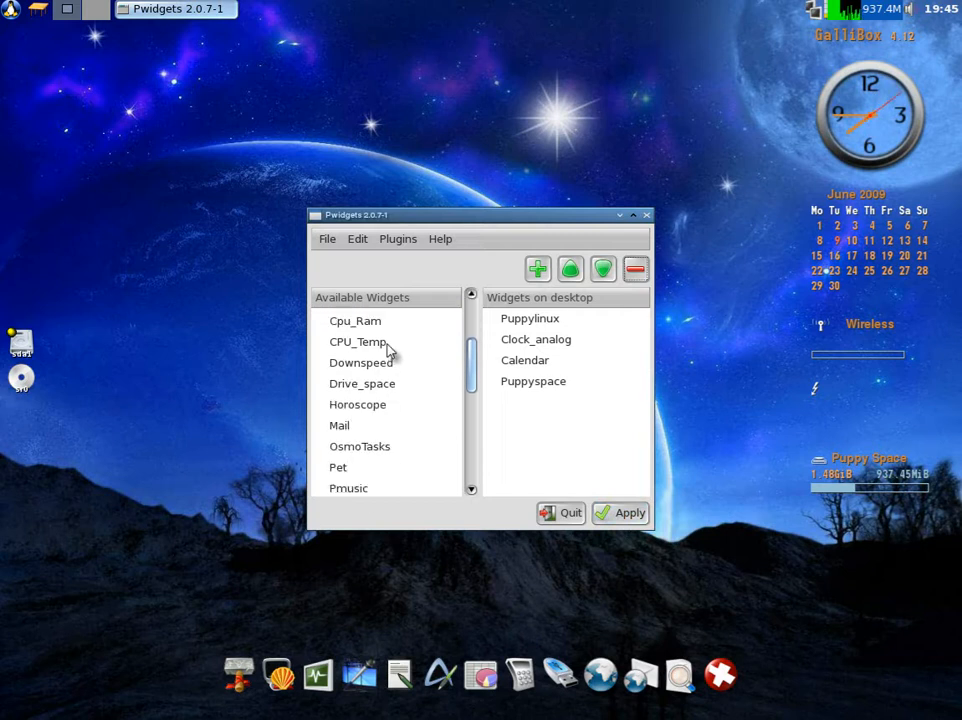
{"action": "scroll", "scroll_direction": "down", "scroll_amount": 3}
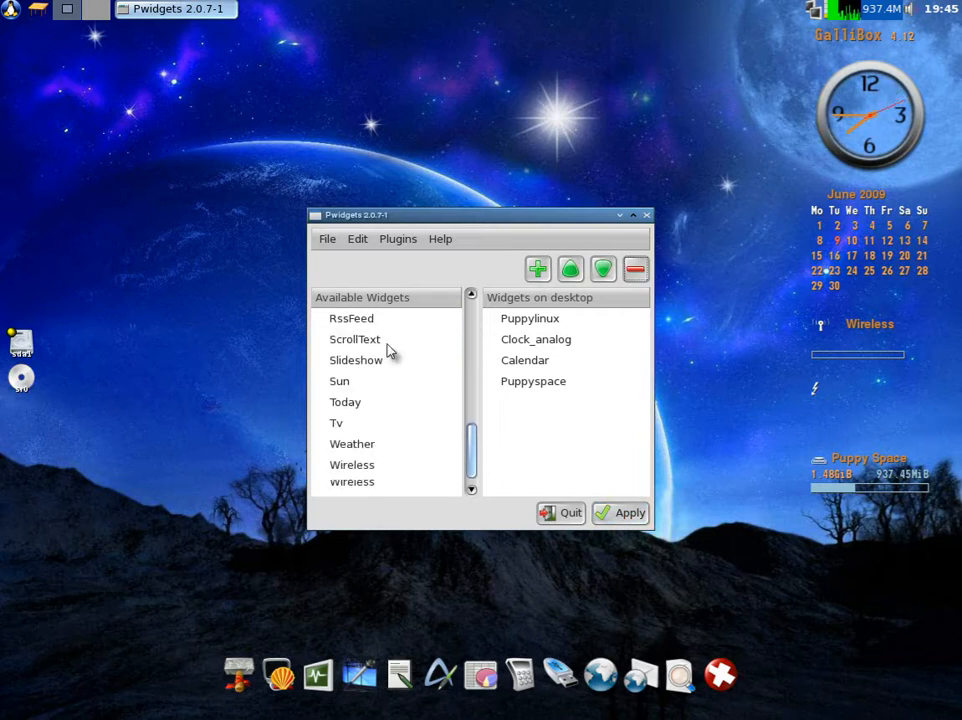
{"action": "scroll", "scroll_direction": "down", "scroll_amount": 3}
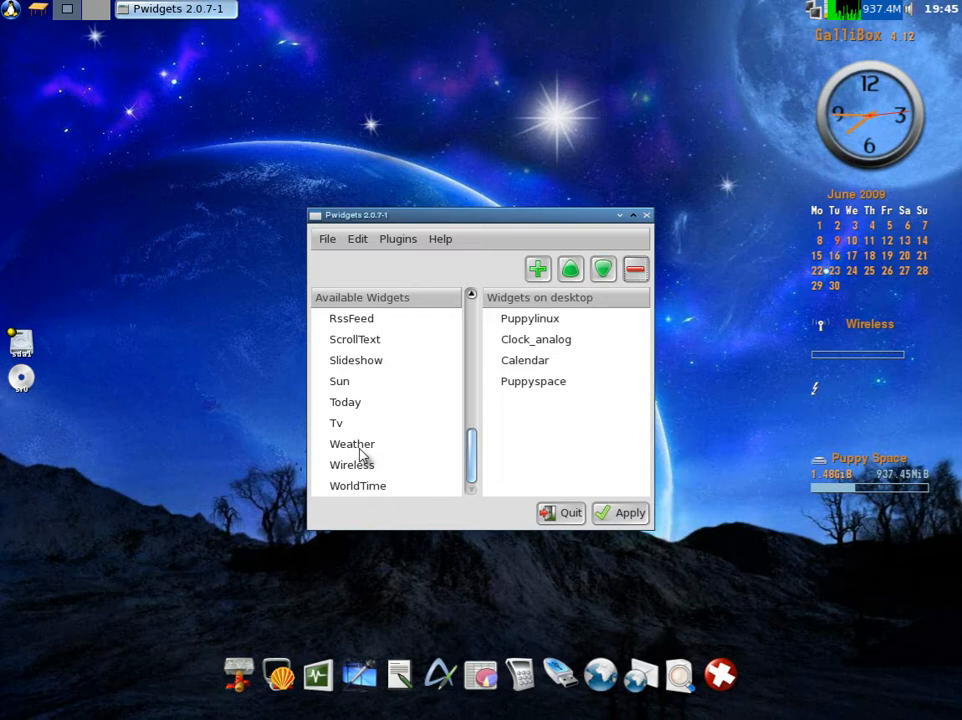
{"action": "mouse_move", "coordinate": [480, 418]}
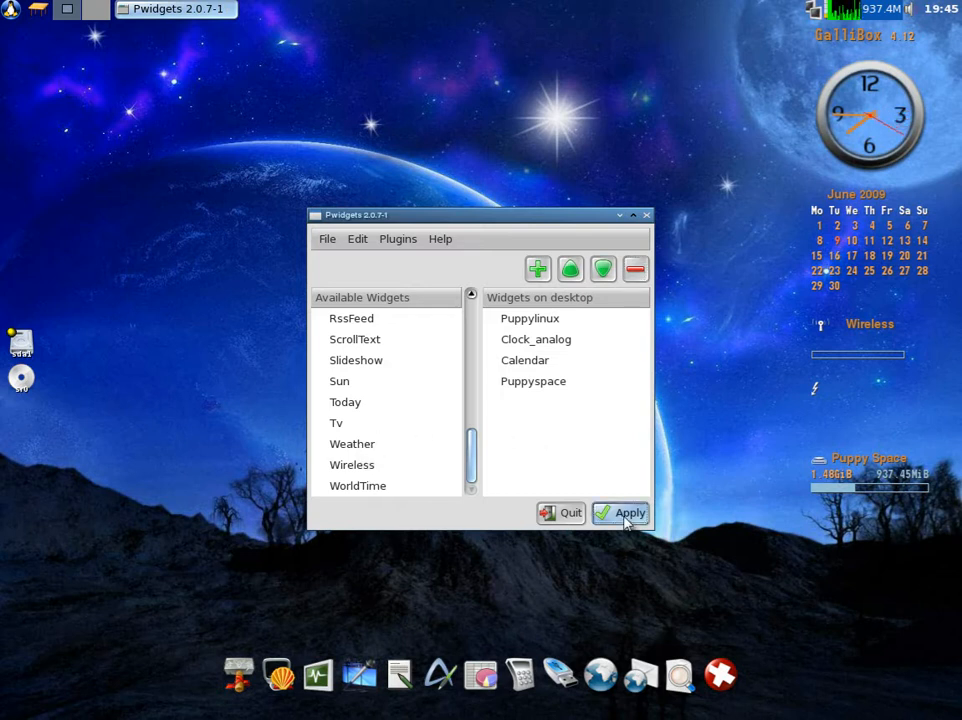
{"action": "left_click", "coordinate": [620, 512]}
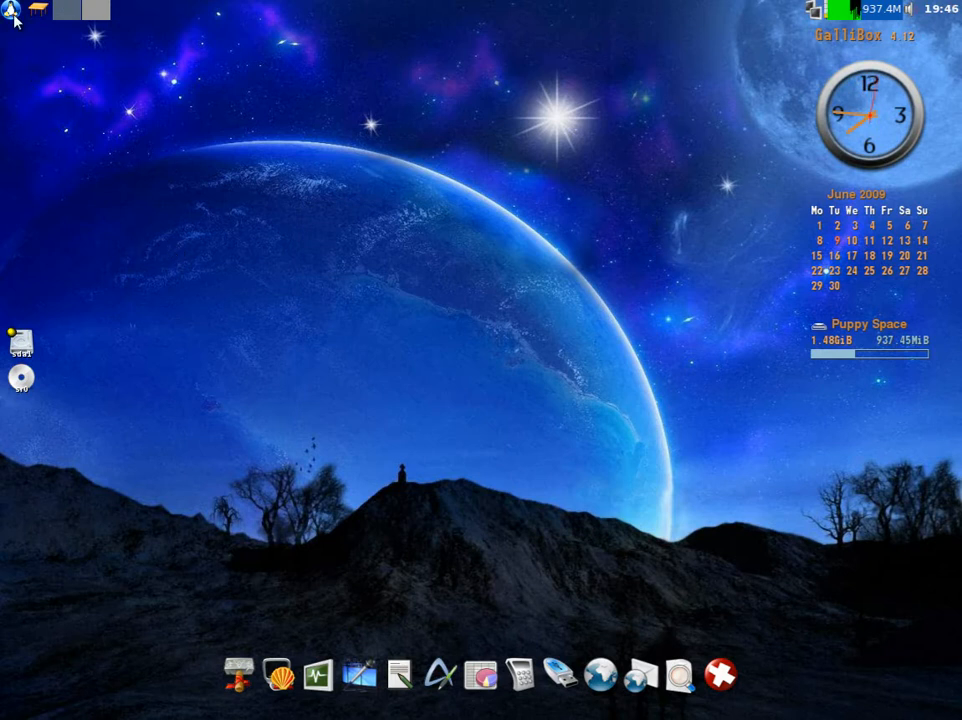
Bring up the applications menu to reach the Graphic category with XVidCap Screen Capture.
{"action": "left_click", "coordinate": [12, 10]}
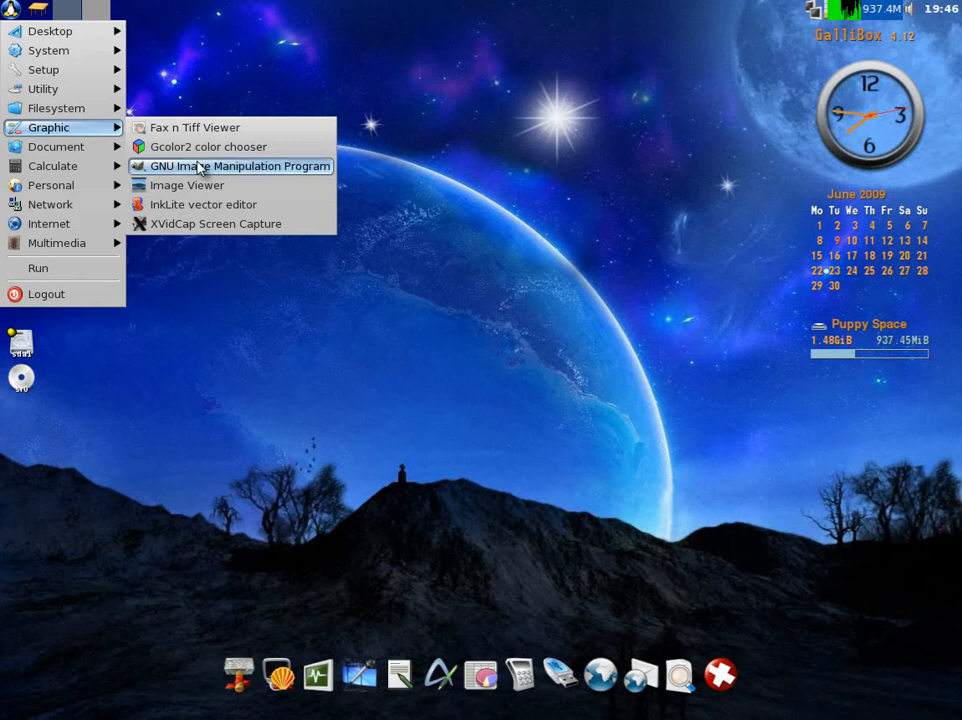
{"action": "mouse_move", "coordinate": [216, 224]}
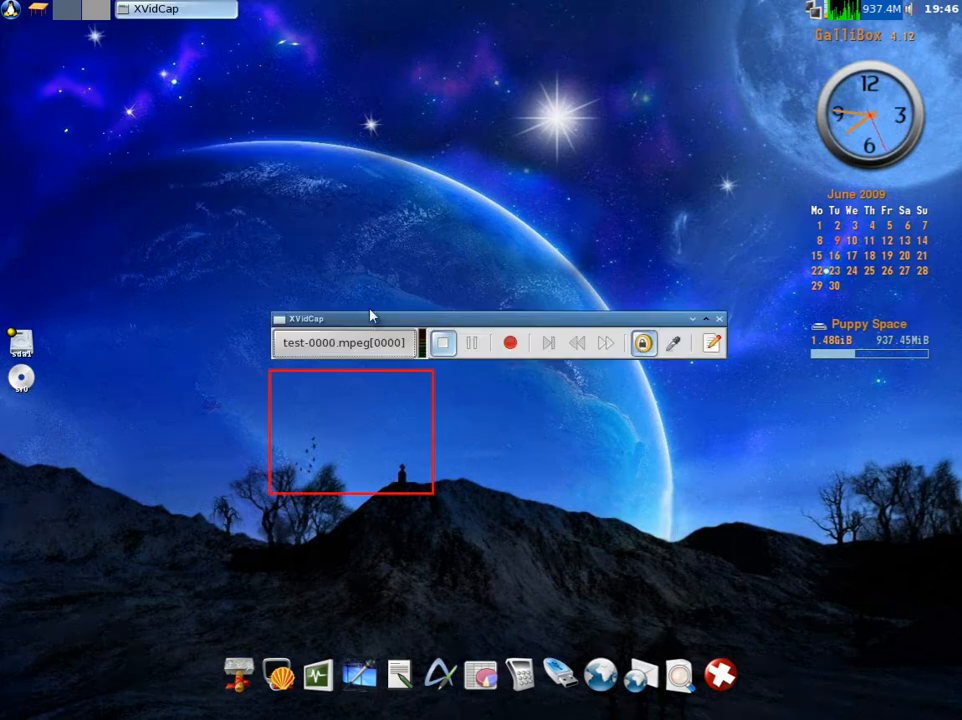
{"action": "mouse_move", "coordinate": [350, 410]}
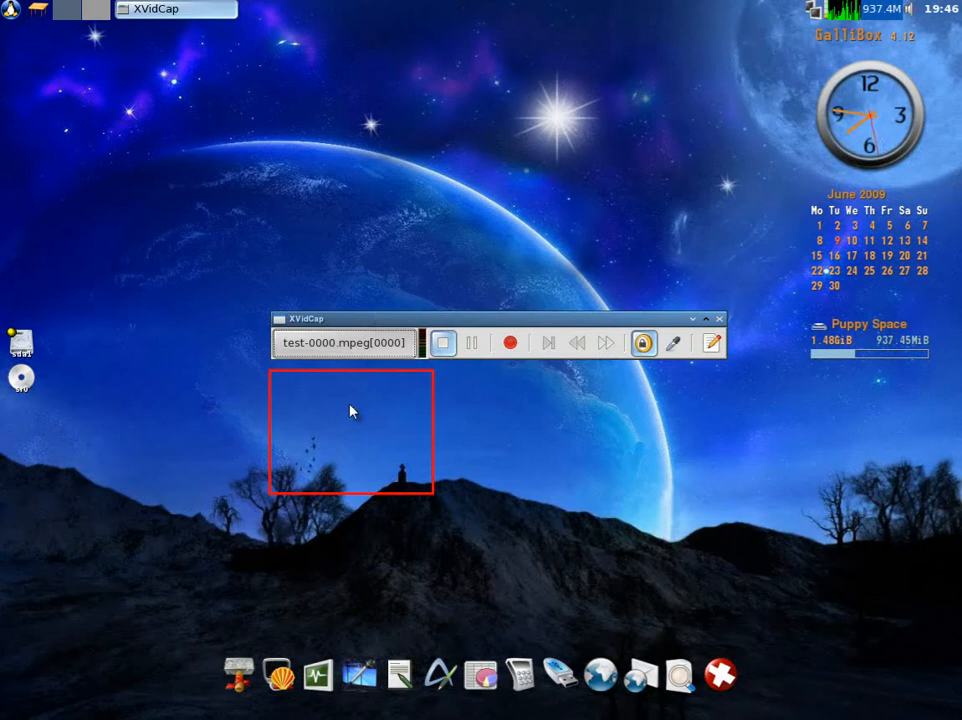
Review XVidCap's capture preferences on the General and Multi-Frame tabs, then quit XVidCap.
{"action": "right_click", "coordinate": [350, 410]}
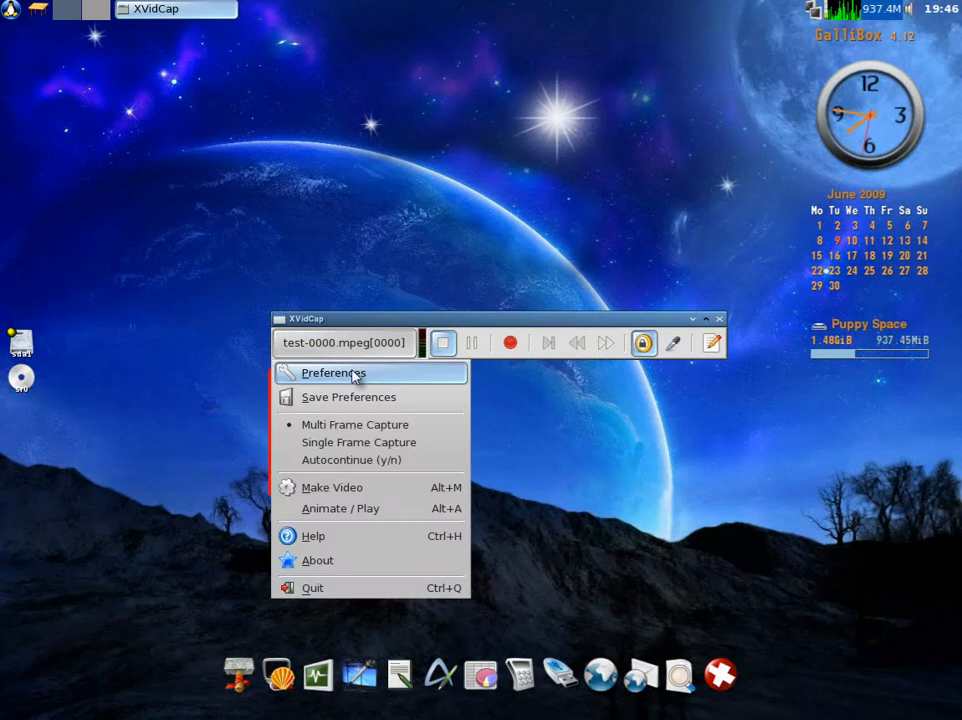
{"action": "left_click", "coordinate": [332, 372]}
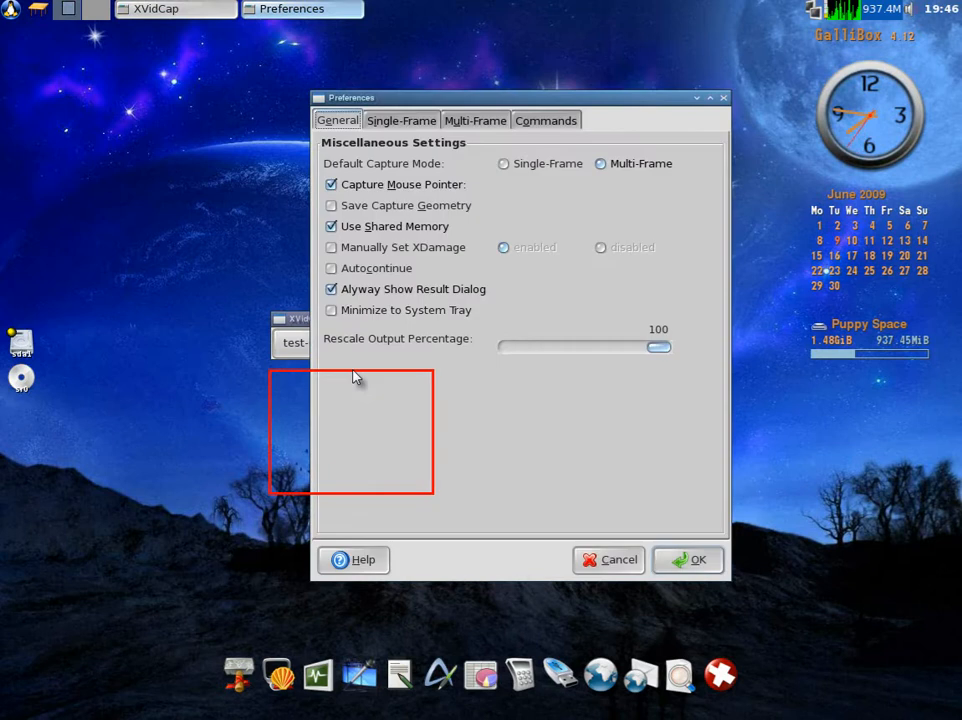
{"action": "mouse_move", "coordinate": [444, 210]}
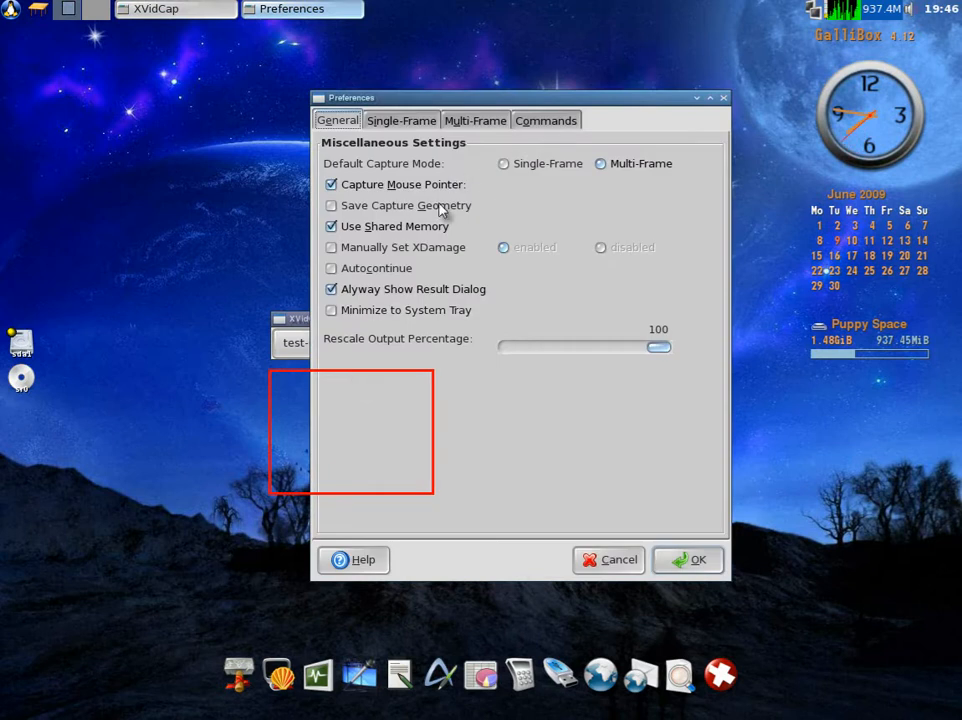
{"action": "left_click", "coordinate": [476, 120]}
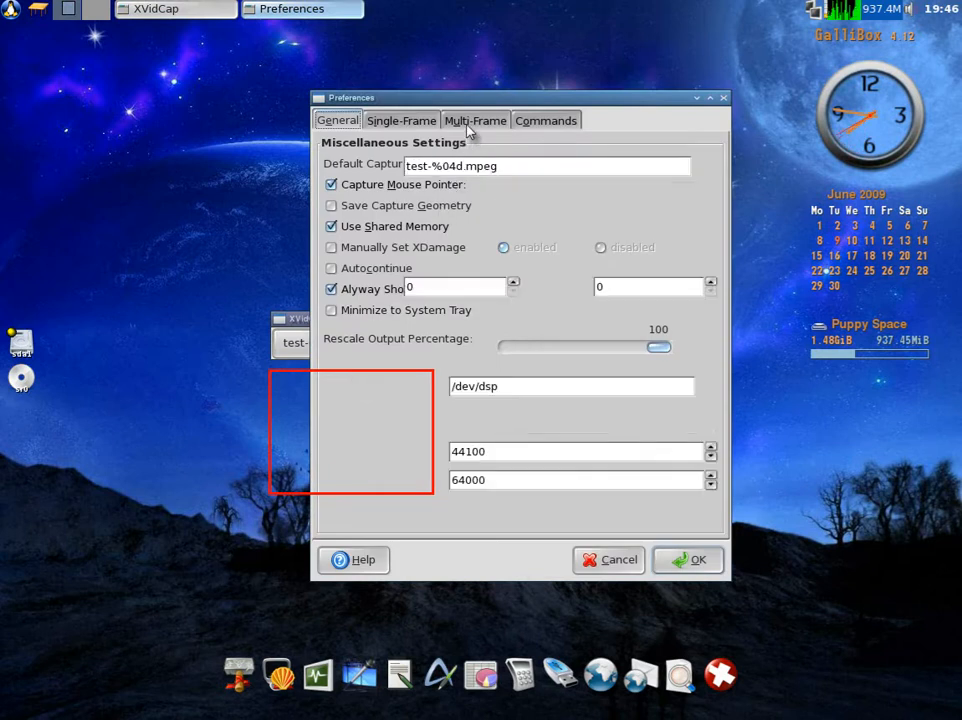
{"action": "left_click", "coordinate": [476, 120]}
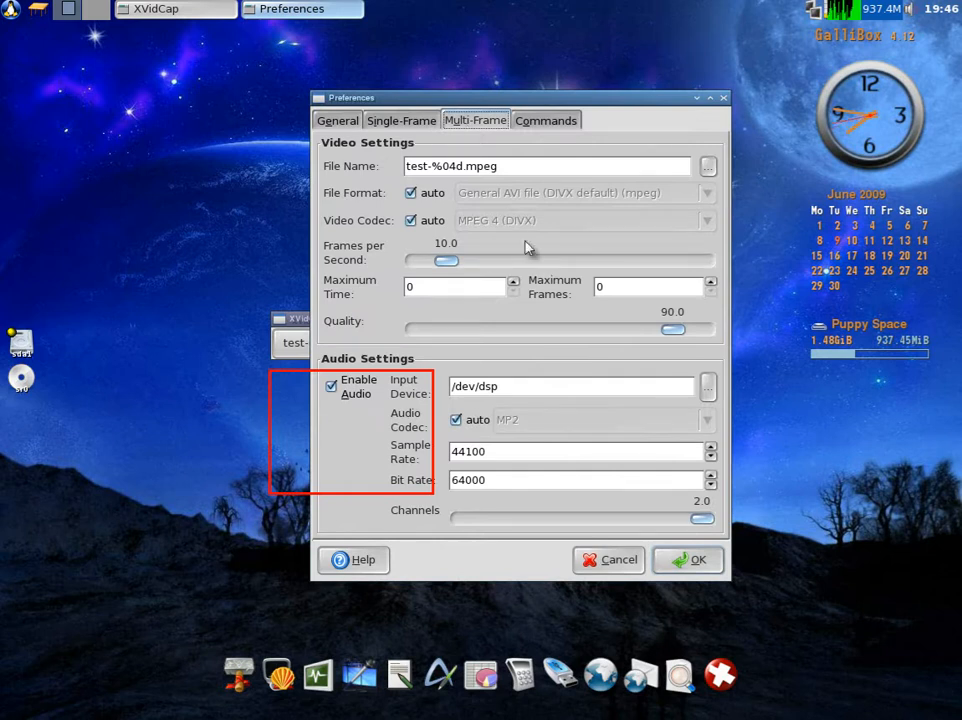
{"action": "mouse_move", "coordinate": [532, 214]}
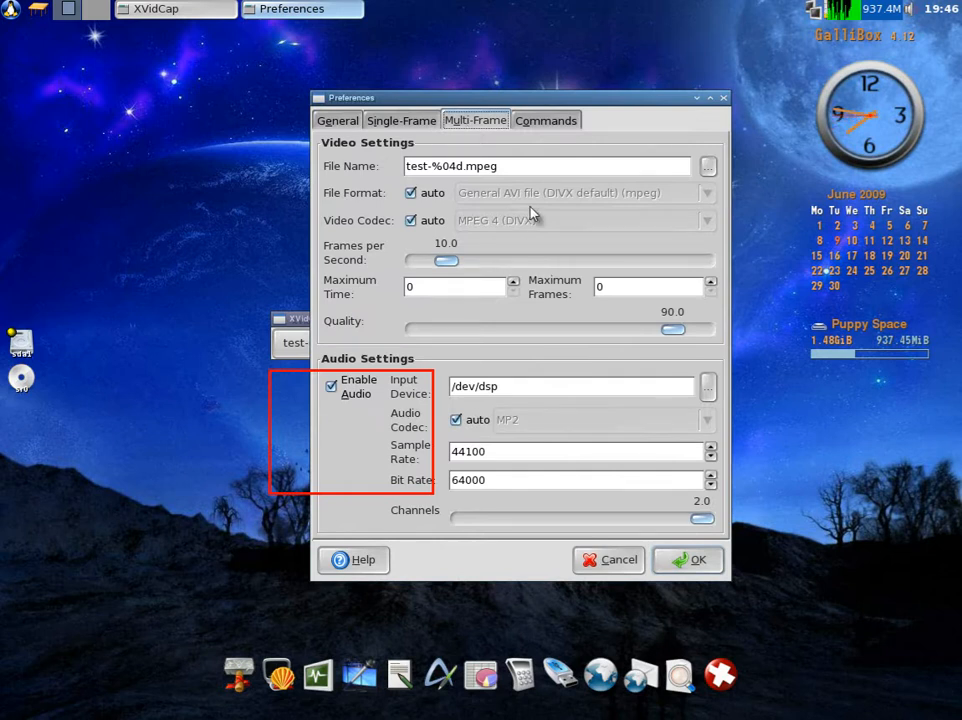
{"action": "mouse_move", "coordinate": [558, 320]}
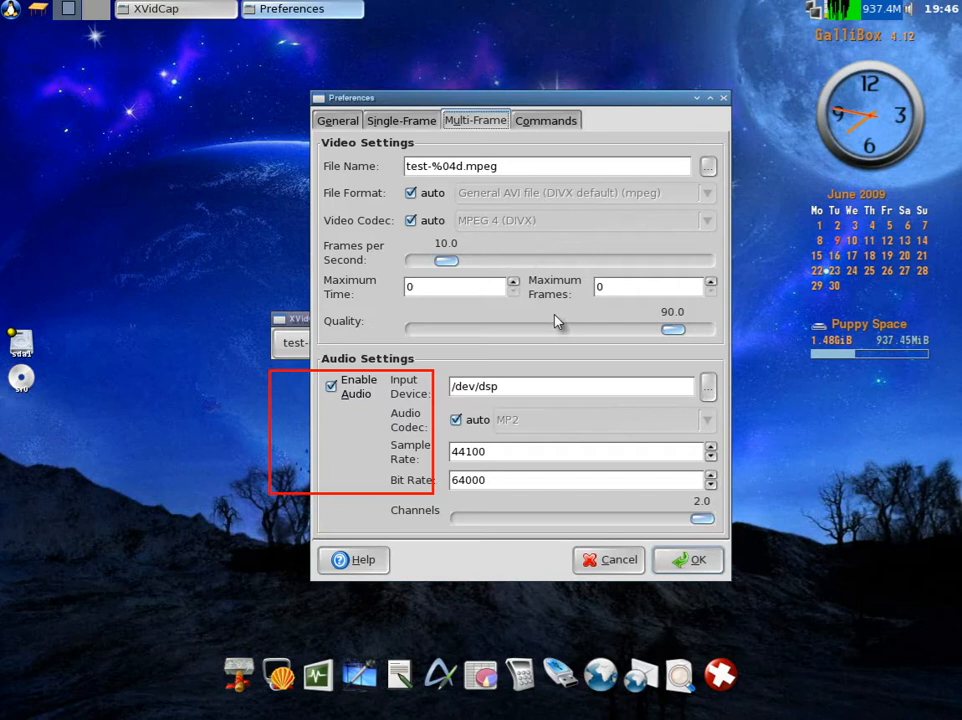
{"action": "mouse_move", "coordinate": [408, 410]}
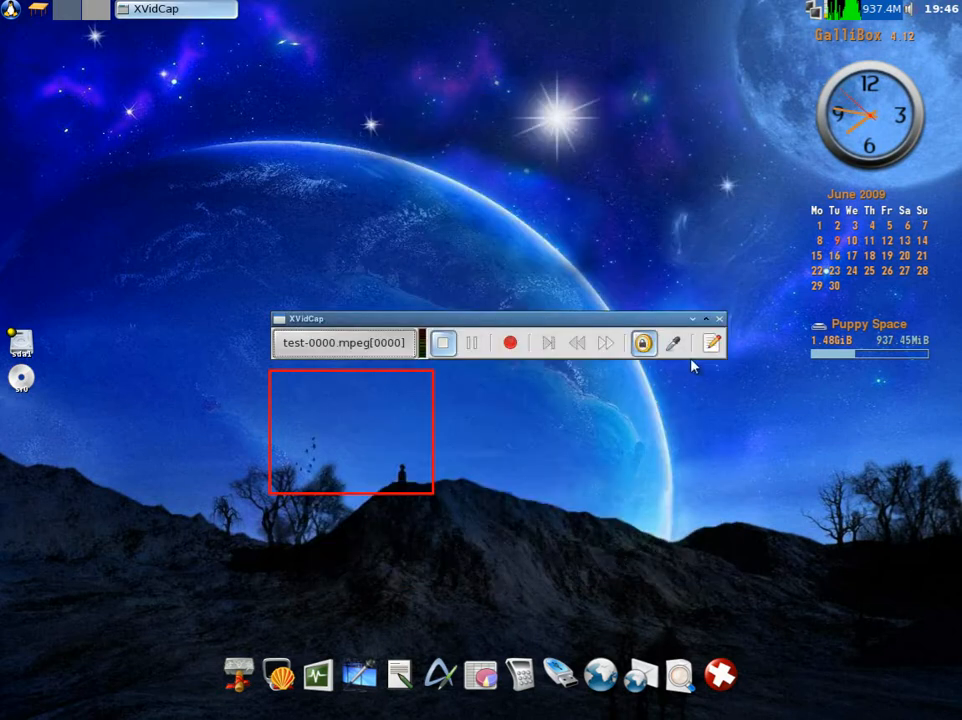
{"action": "left_click", "coordinate": [718, 318]}
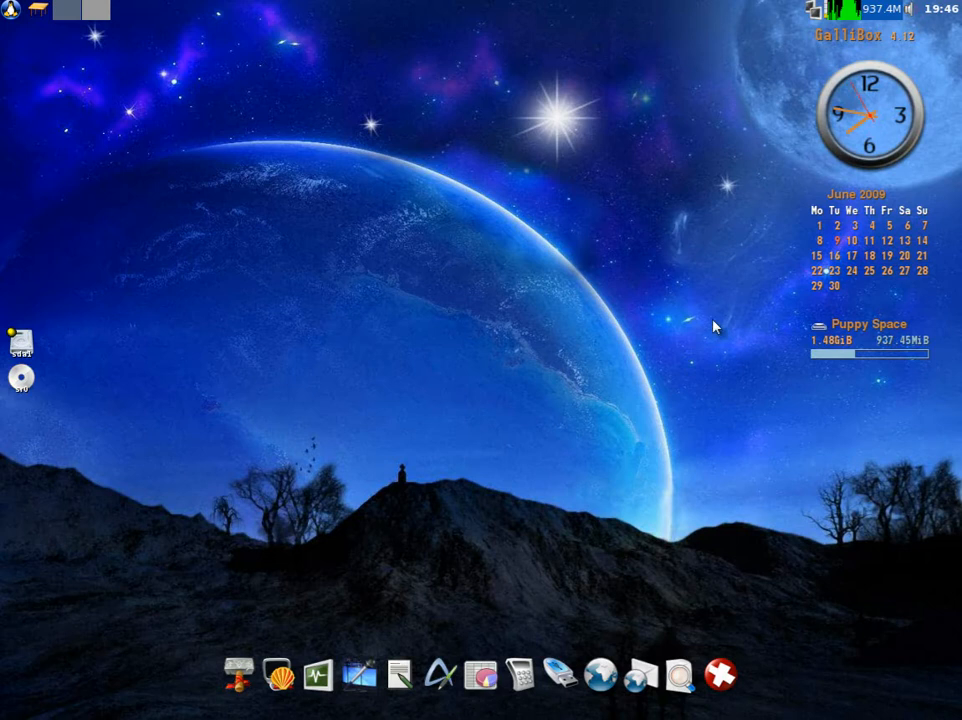
Launch Audacity Sound Editor from Multimedia and dismiss its Getting Started welcome screen.
{"action": "left_click", "coordinate": [12, 10]}
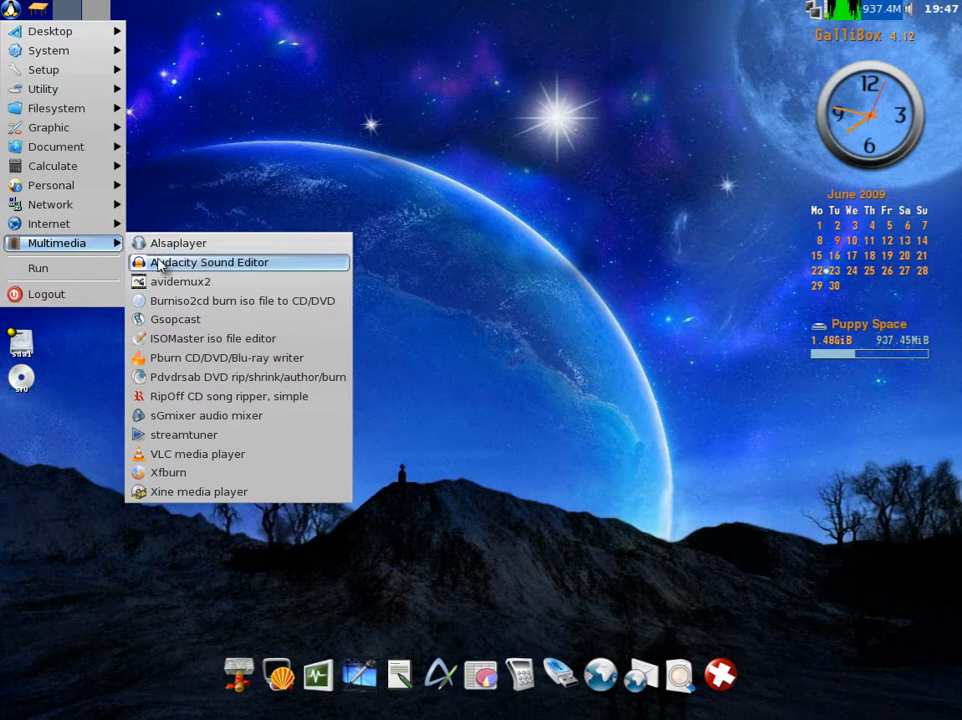
{"action": "left_click", "coordinate": [176, 272]}
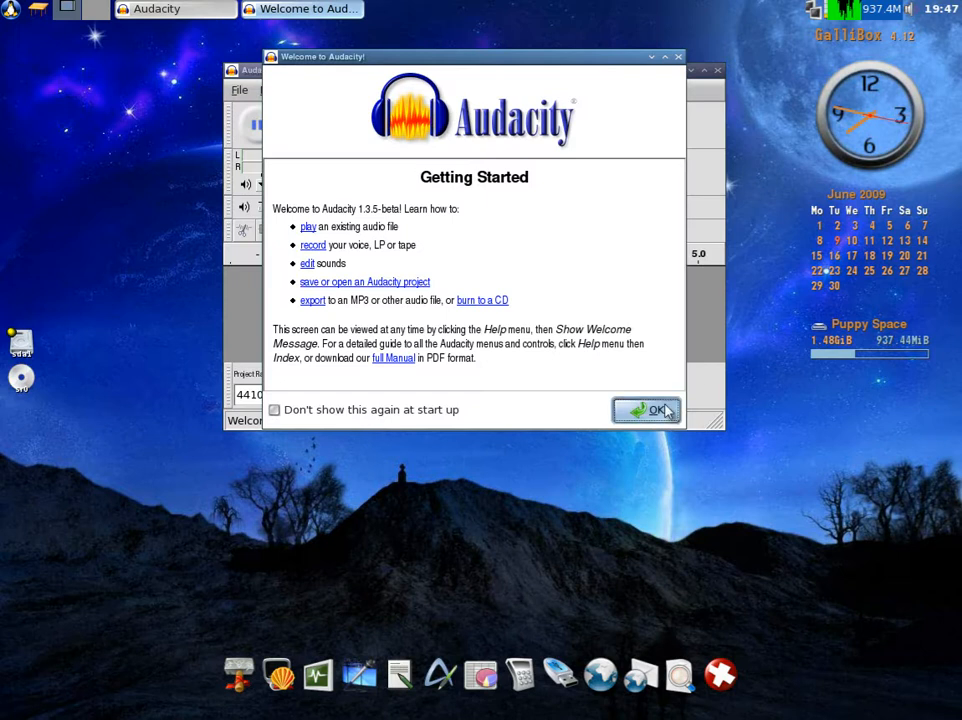
{"action": "left_click", "coordinate": [644, 410]}
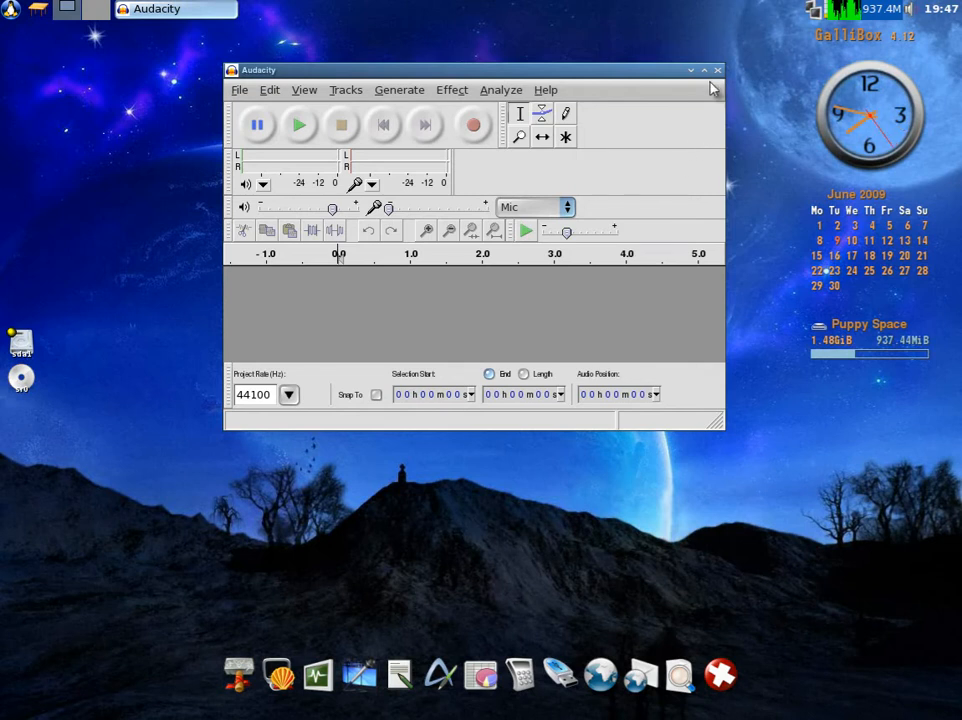
Close Audacity, launch avidemux2 and glance at its Video menu.
{"action": "left_click", "coordinate": [716, 68]}
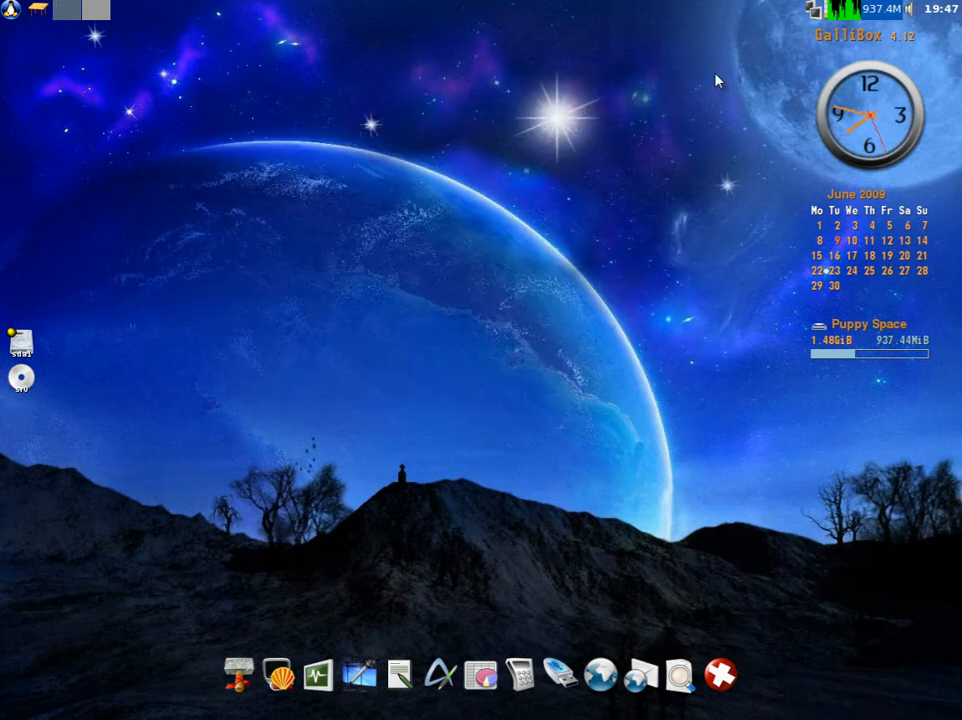
{"action": "mouse_move", "coordinate": [12, 12]}
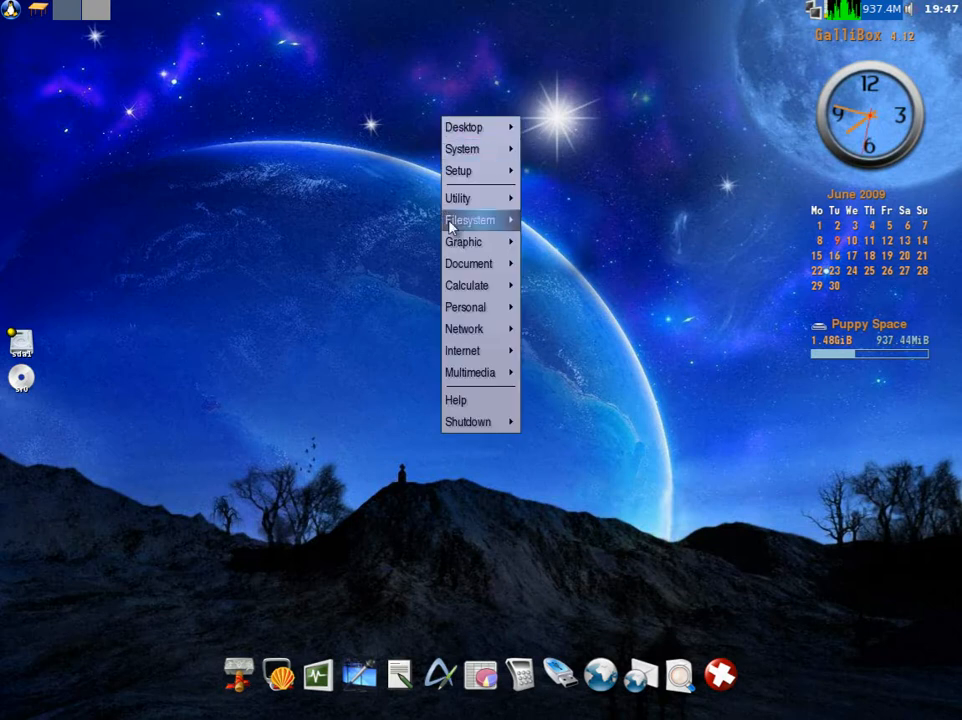
{"action": "mouse_move", "coordinate": [470, 372]}
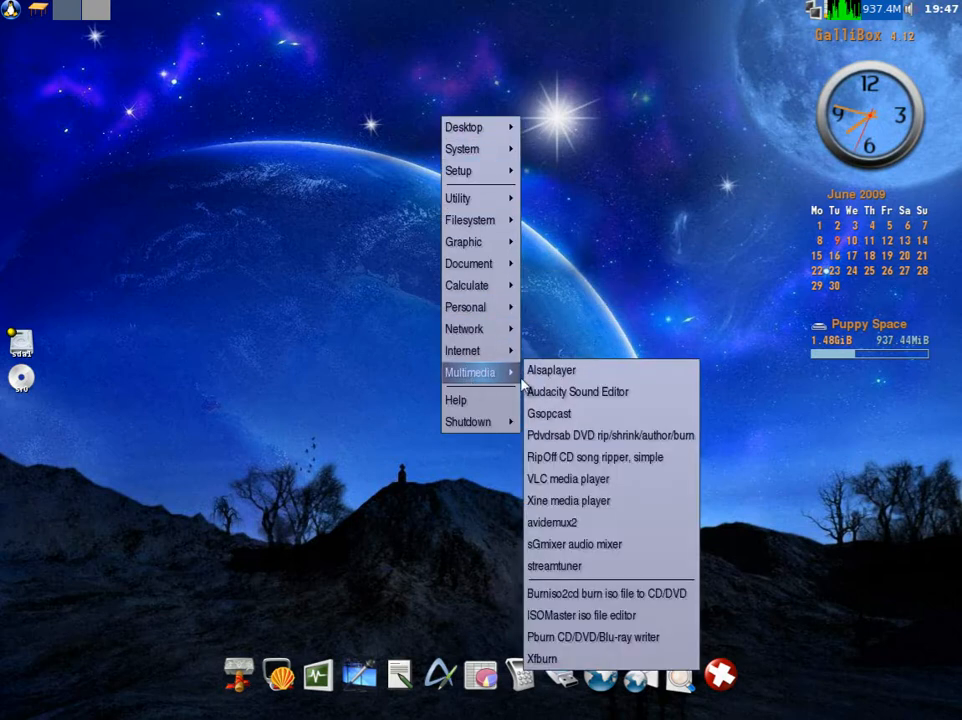
{"action": "mouse_move", "coordinate": [568, 500]}
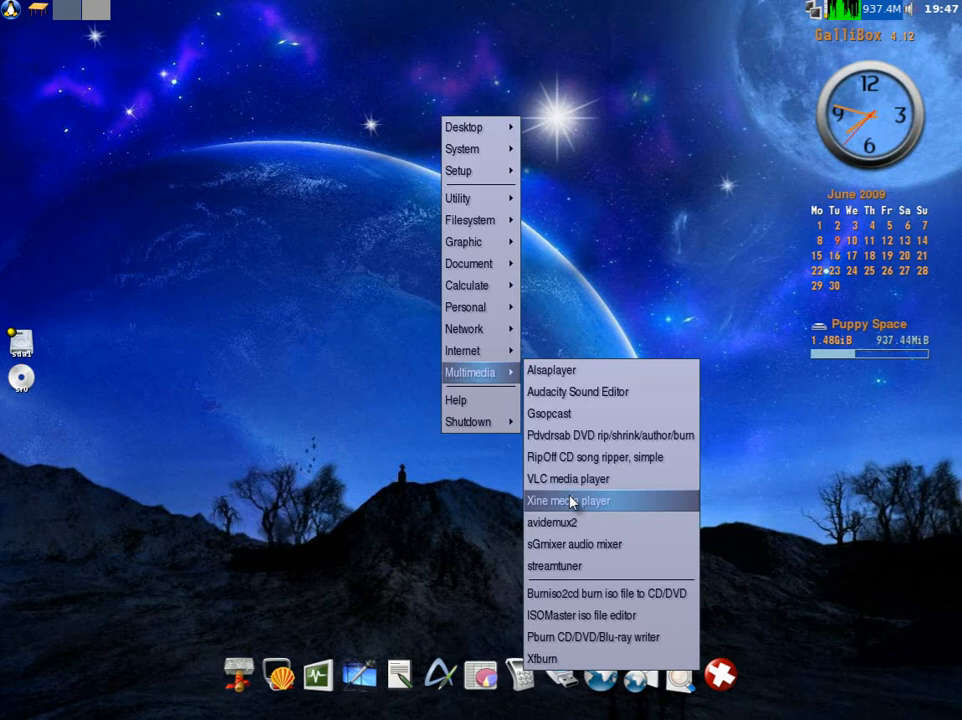
{"action": "left_click", "coordinate": [552, 522]}
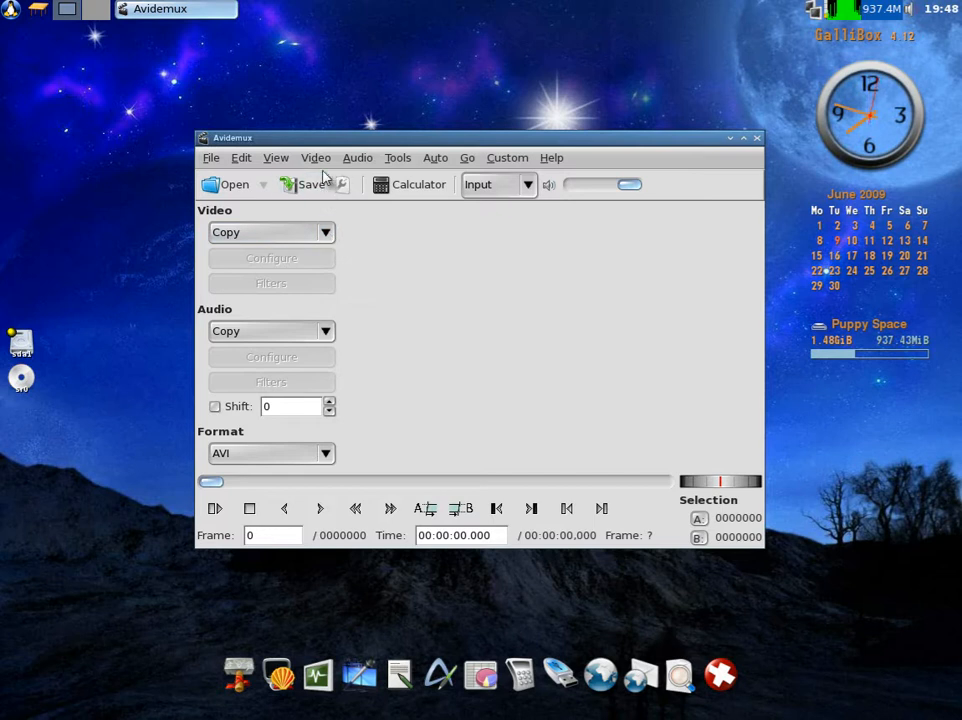
{"action": "left_click", "coordinate": [316, 156]}
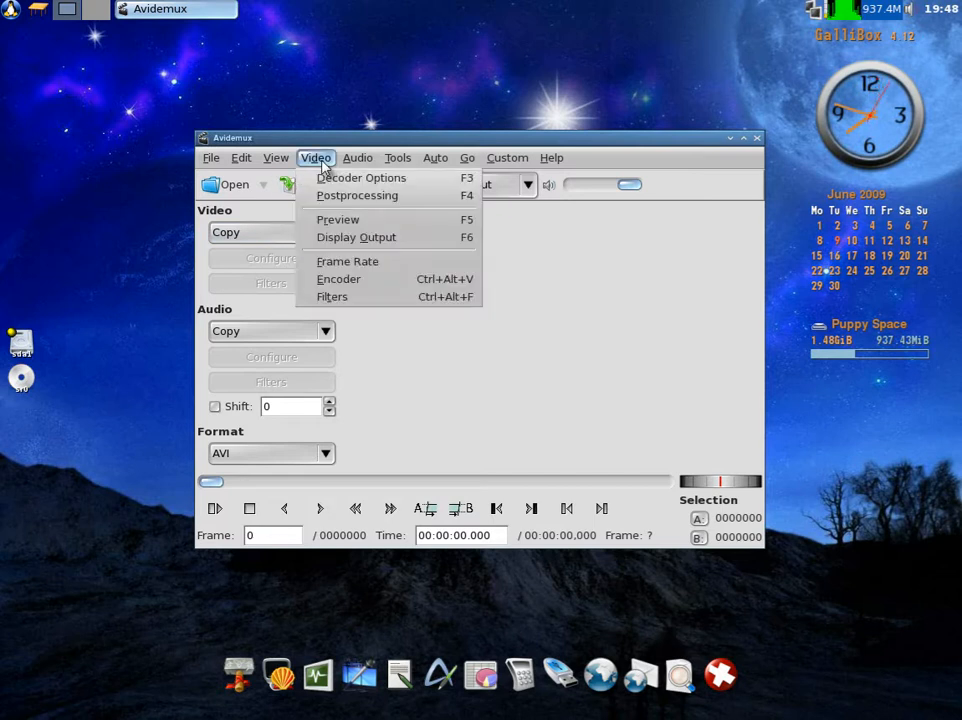
{"action": "left_click", "coordinate": [396, 156]}
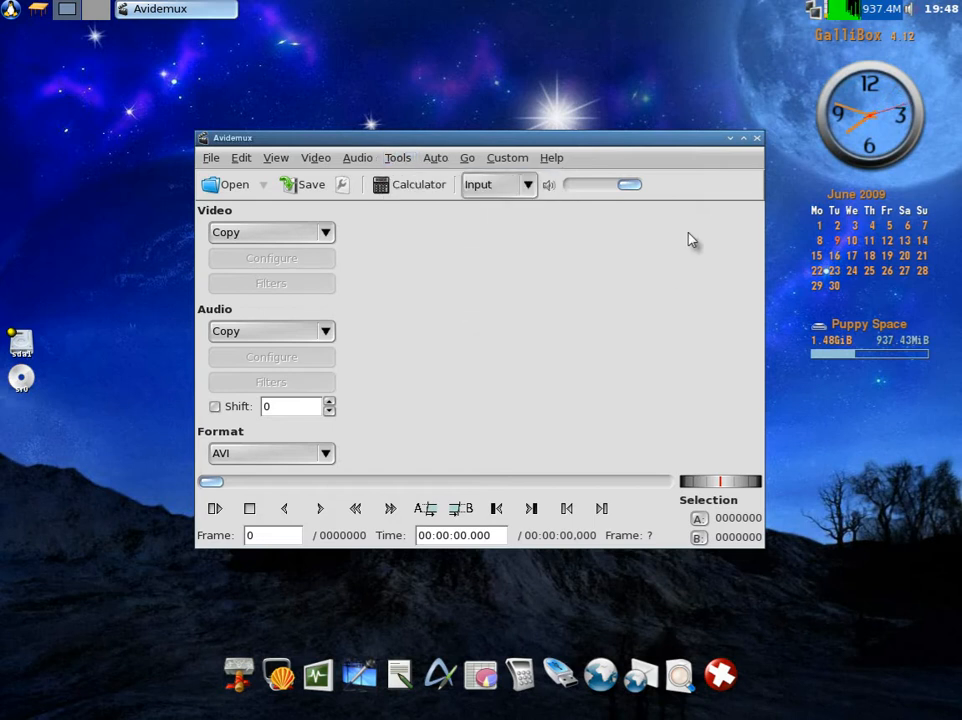
Close Avidemux, then in Streamtuner load SHOUTcast Top streams and switch to the Electronic genre.
{"action": "left_click", "coordinate": [744, 138]}
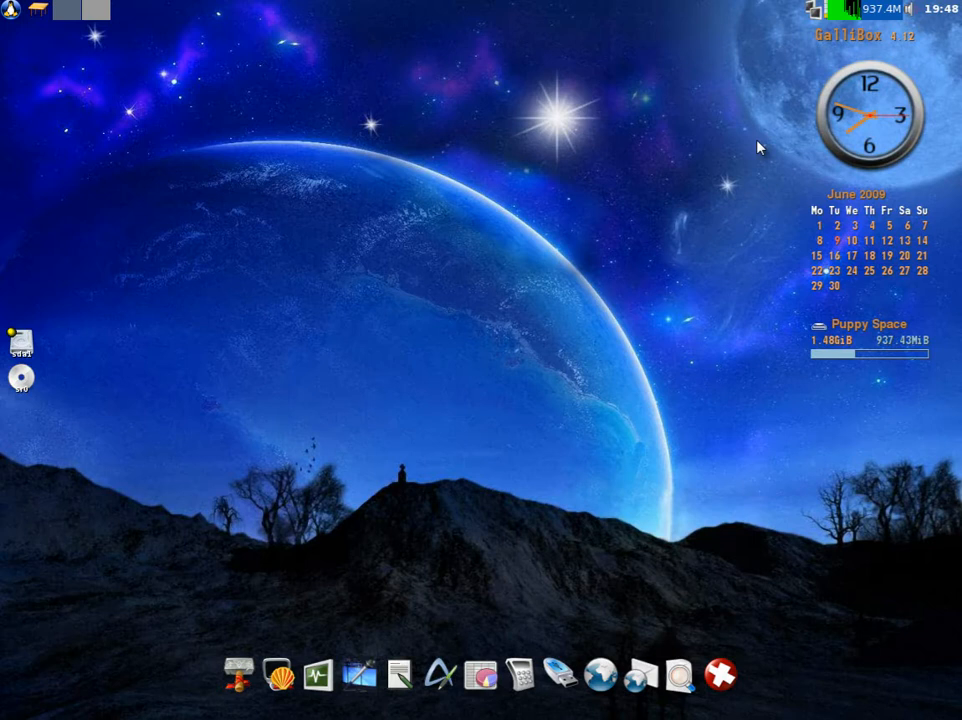
{"action": "mouse_move", "coordinate": [362, 136]}
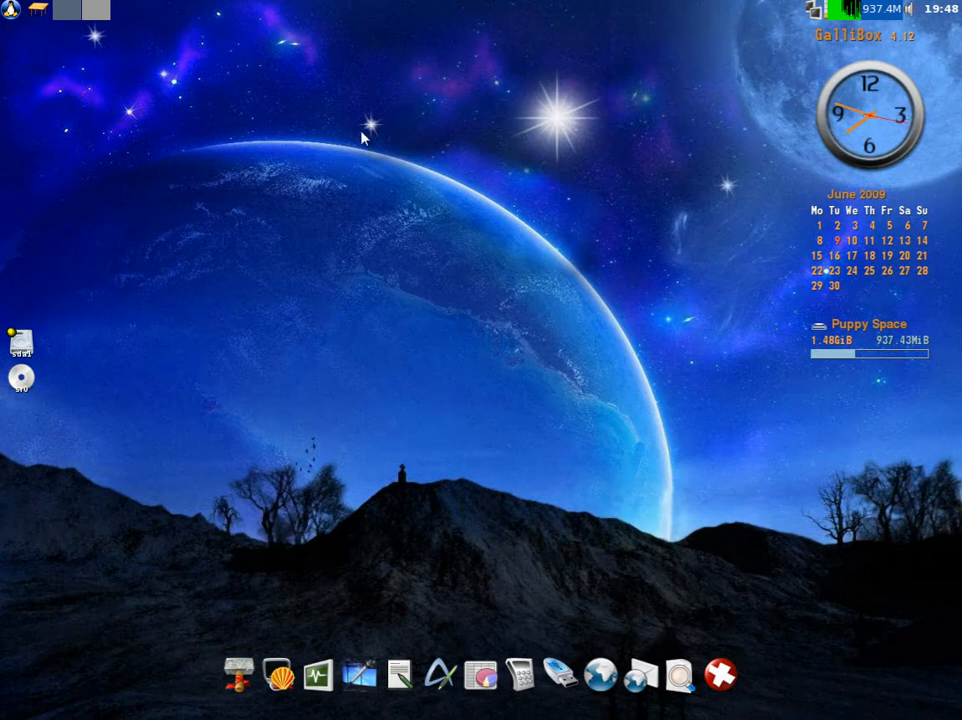
{"action": "mouse_move", "coordinate": [438, 278]}
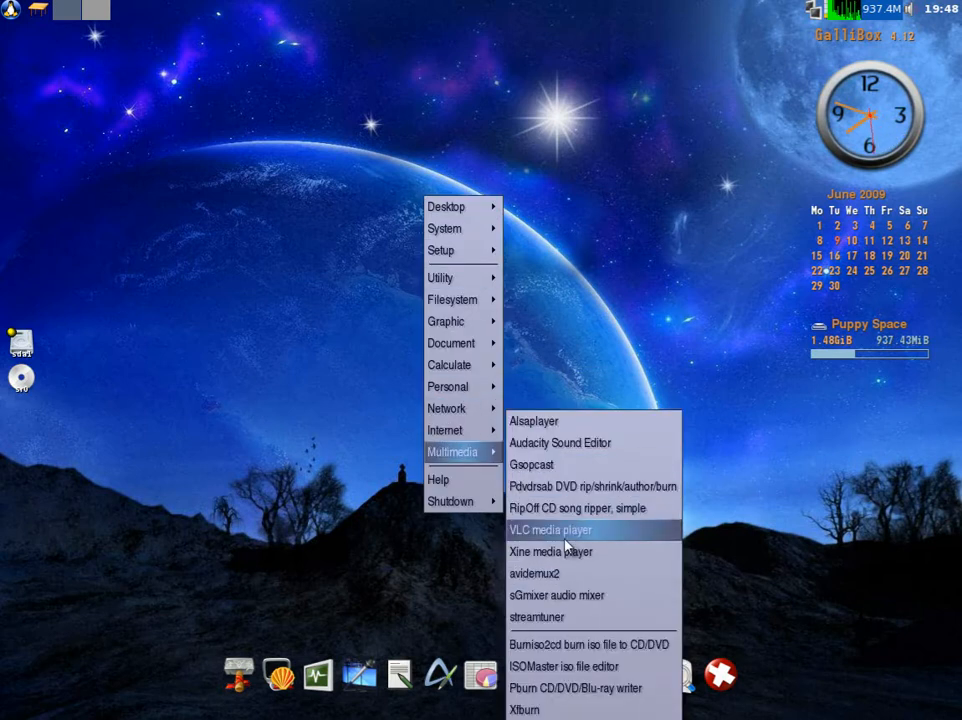
{"action": "mouse_move", "coordinate": [556, 596]}
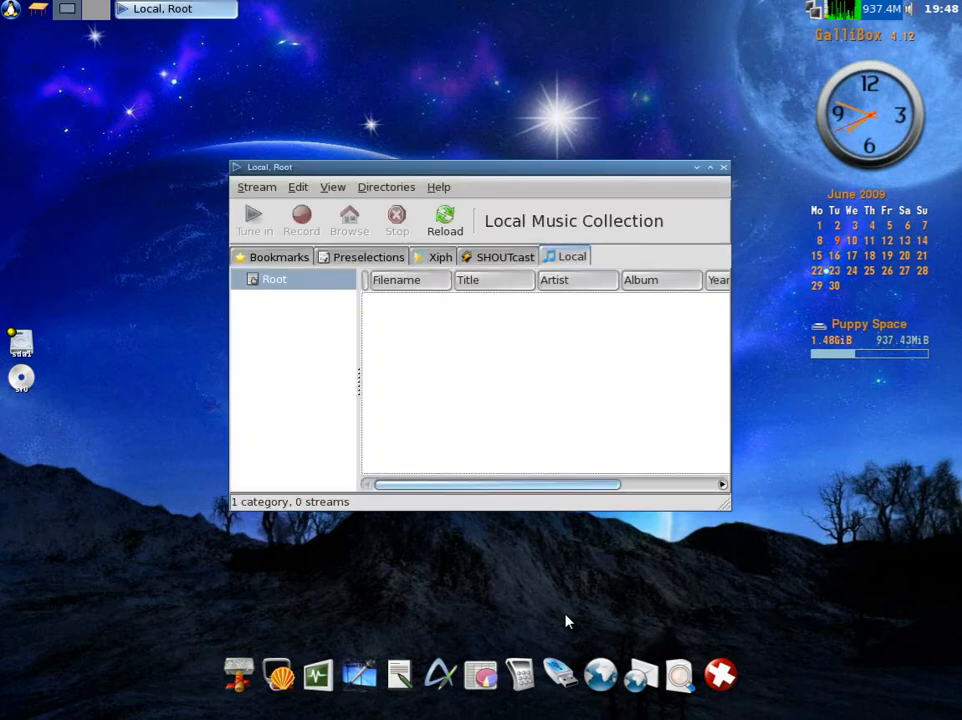
{"action": "mouse_move", "coordinate": [490, 300]}
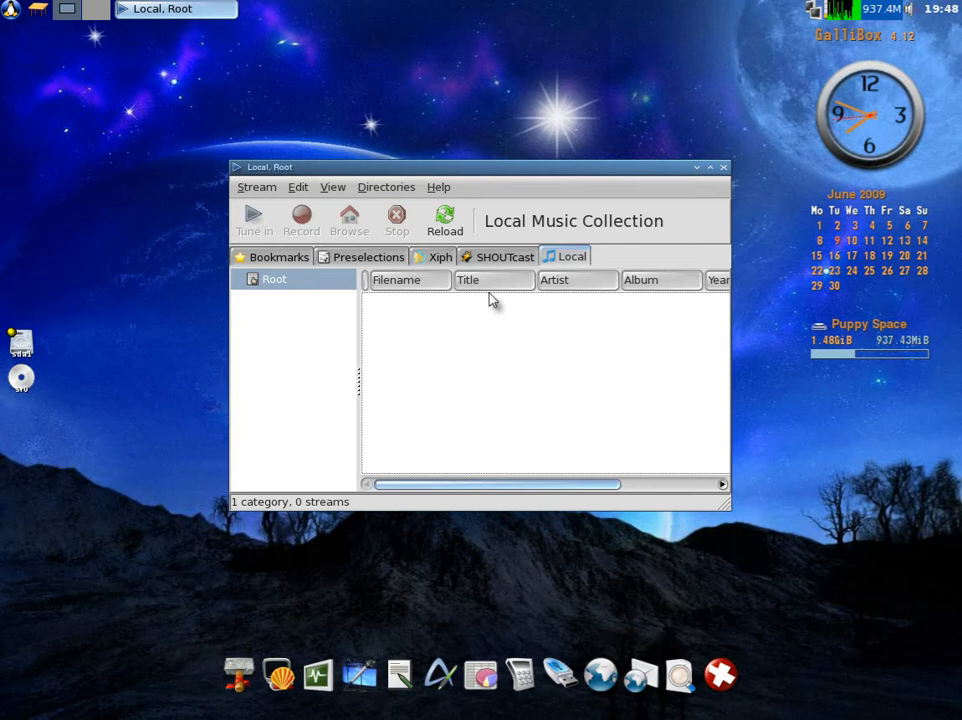
{"action": "left_click", "coordinate": [504, 256]}
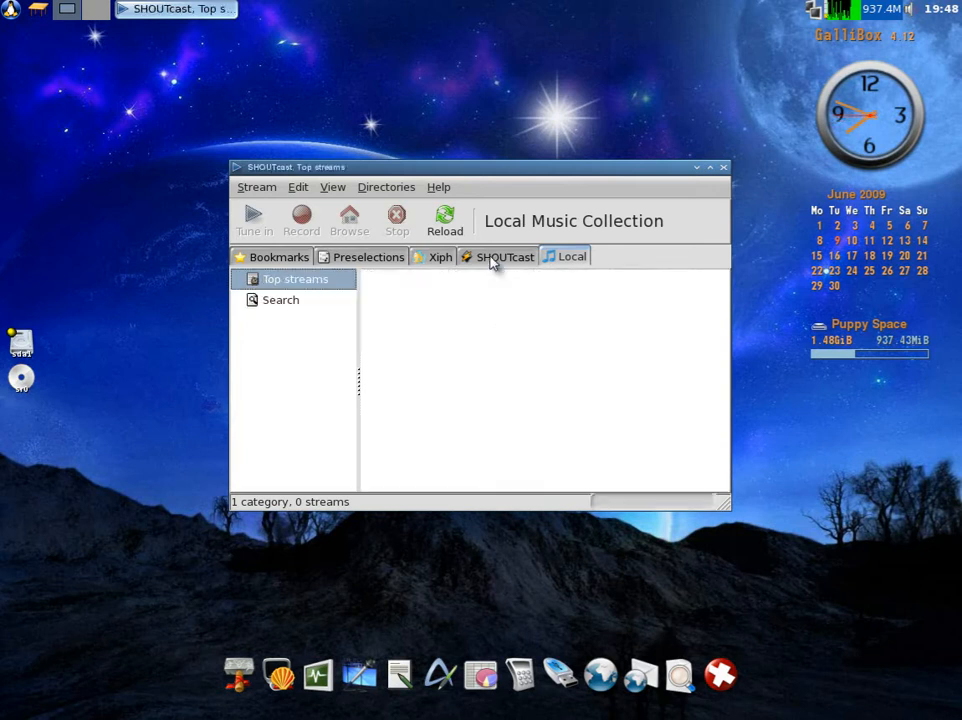
{"action": "left_click", "coordinate": [504, 256]}
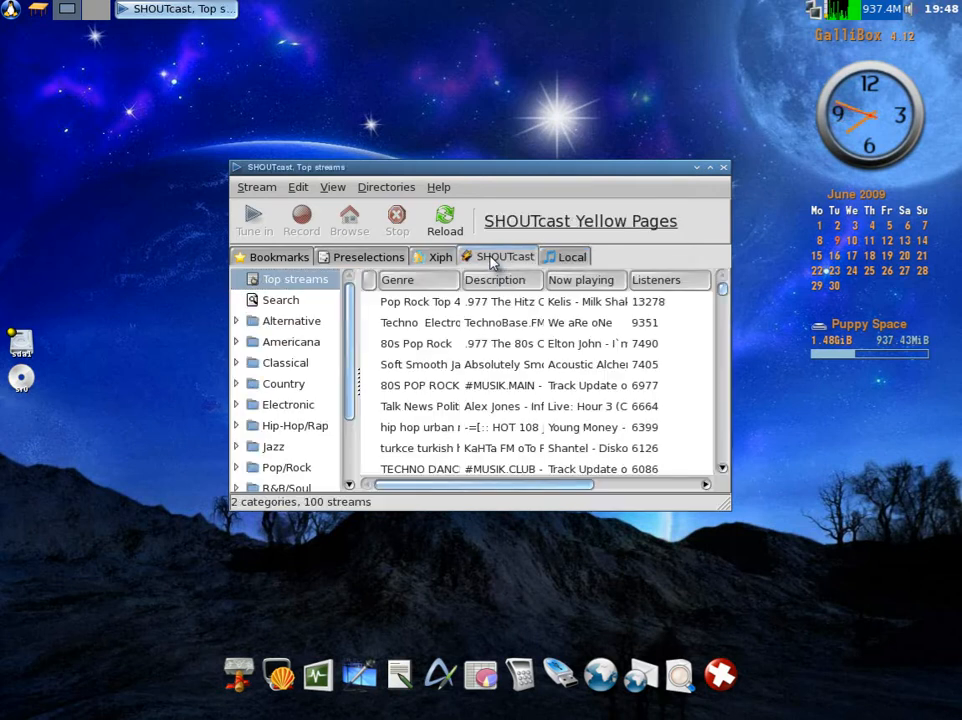
{"action": "scroll", "scroll_direction": "down", "scroll_amount": 3}
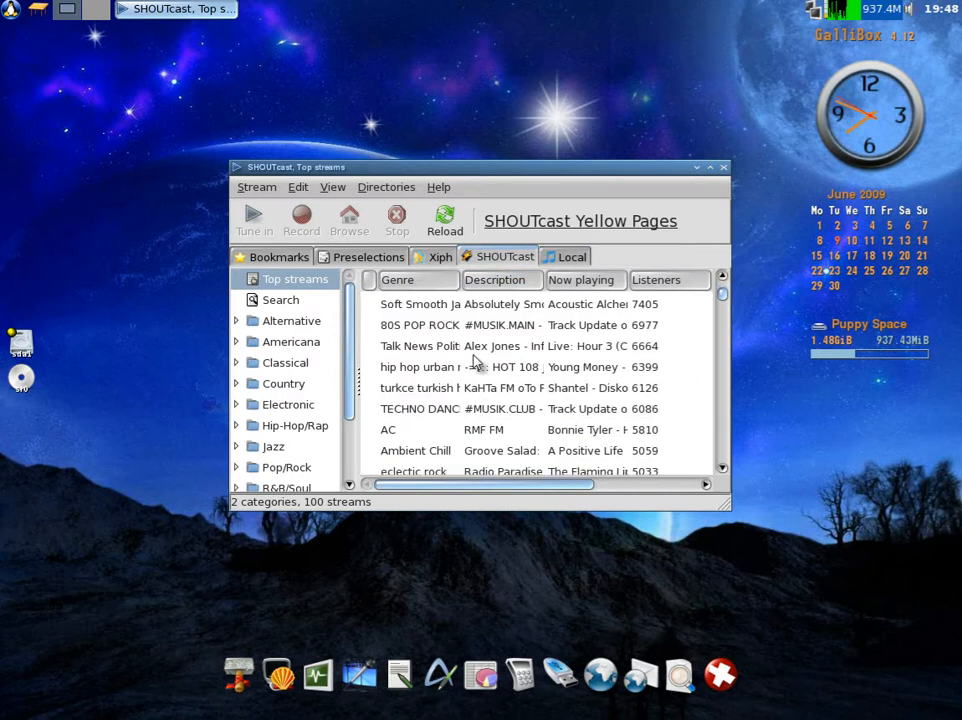
{"action": "scroll", "scroll_direction": "down", "scroll_amount": 3}
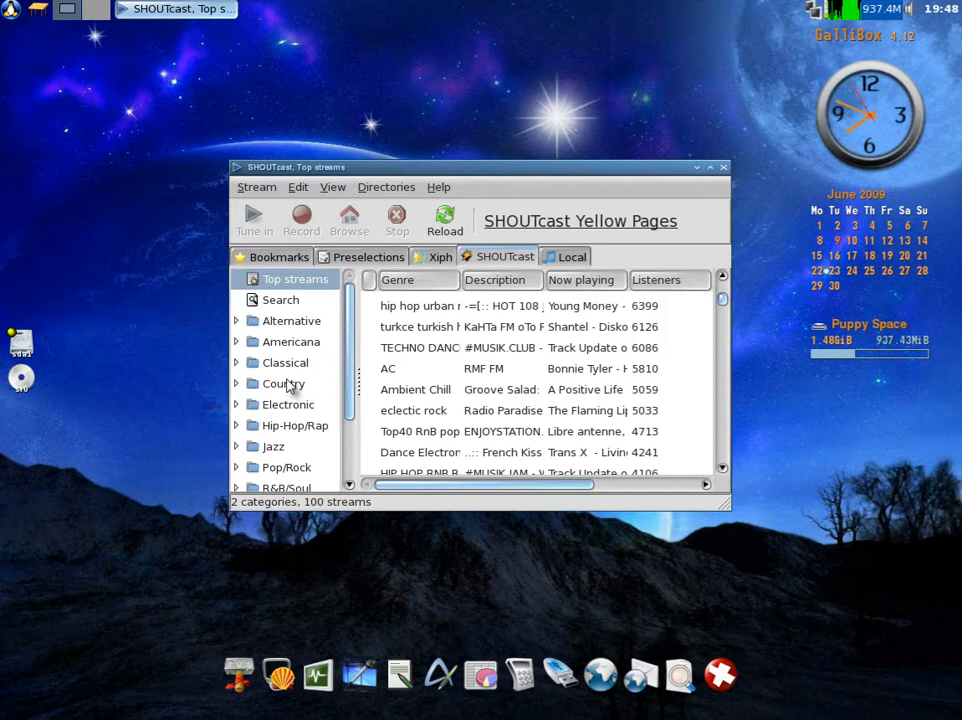
{"action": "left_click", "coordinate": [288, 404]}
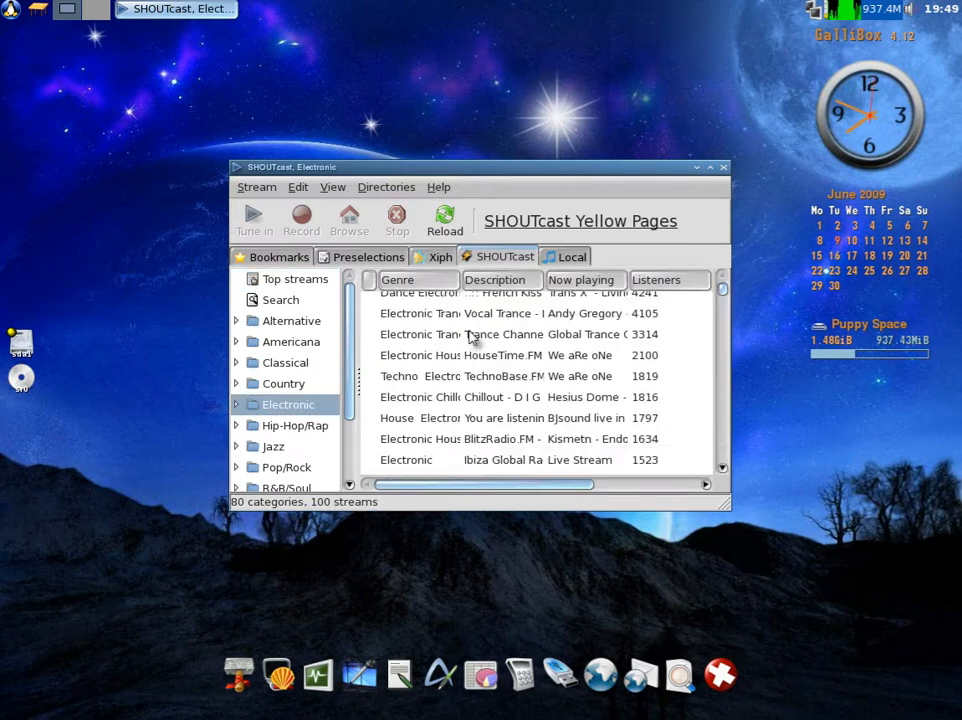
{"action": "scroll", "scroll_direction": "down", "scroll_amount": 3}
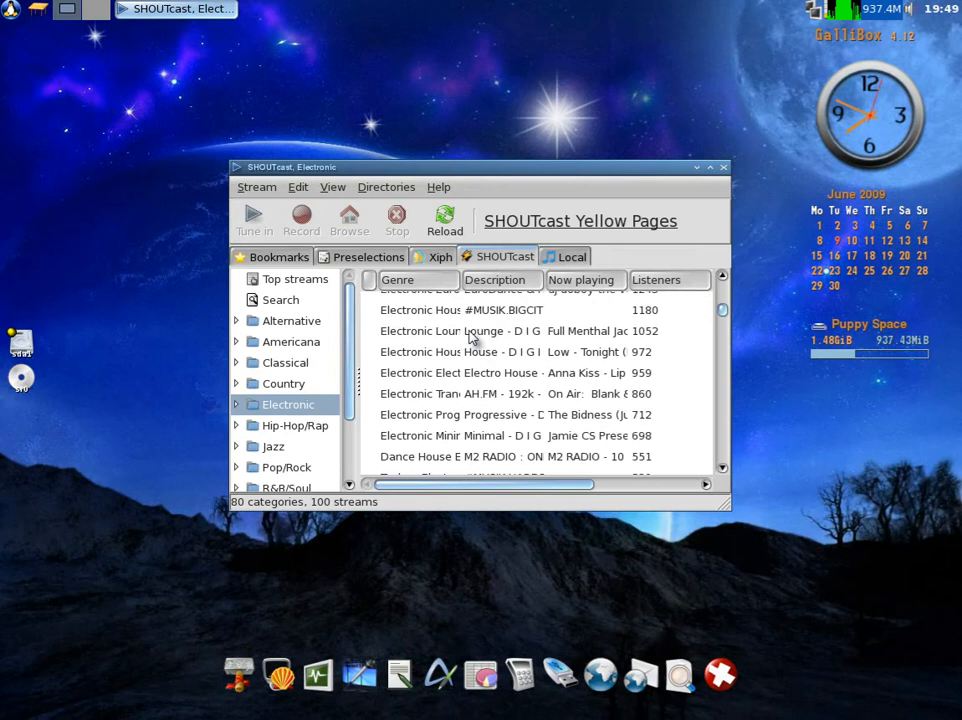
{"action": "mouse_move", "coordinate": [304, 290]}
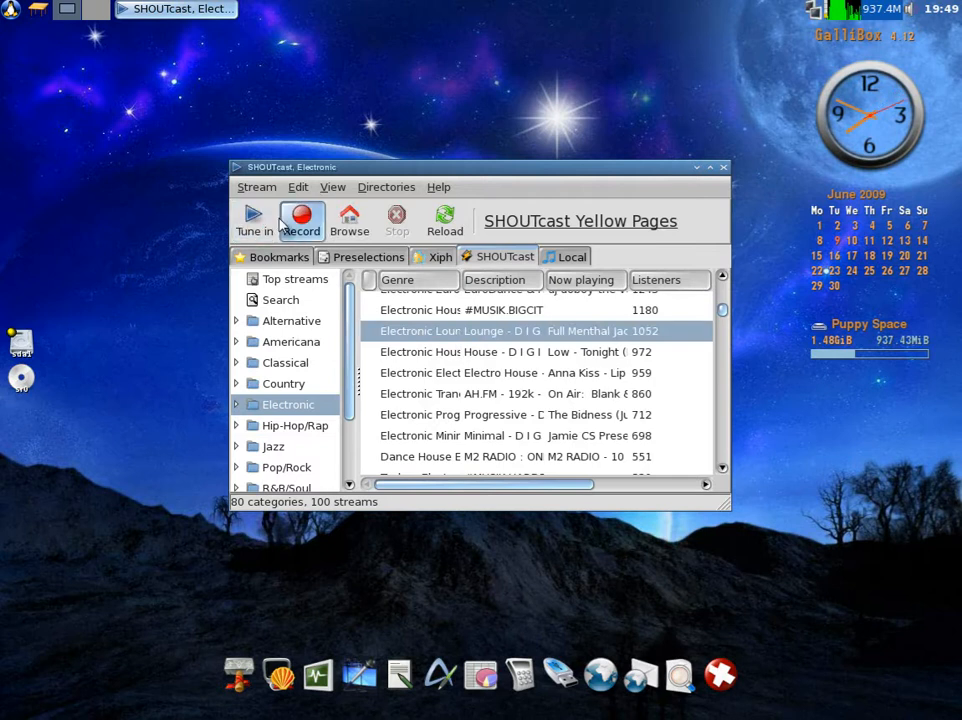
{"action": "mouse_move", "coordinate": [300, 218]}
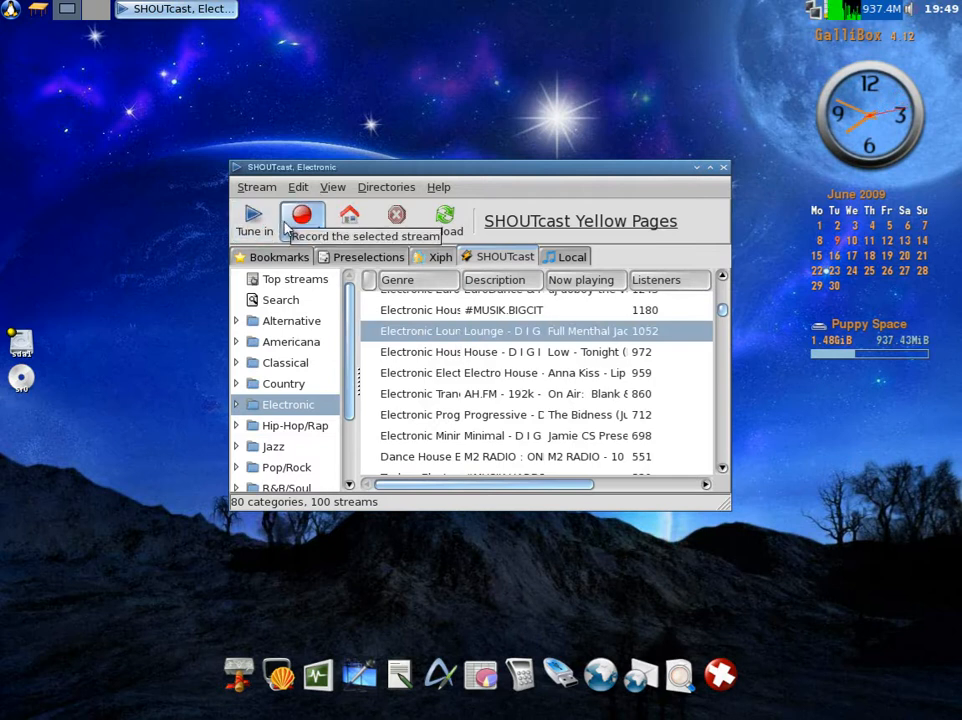
{"action": "mouse_move", "coordinate": [700, 258]}
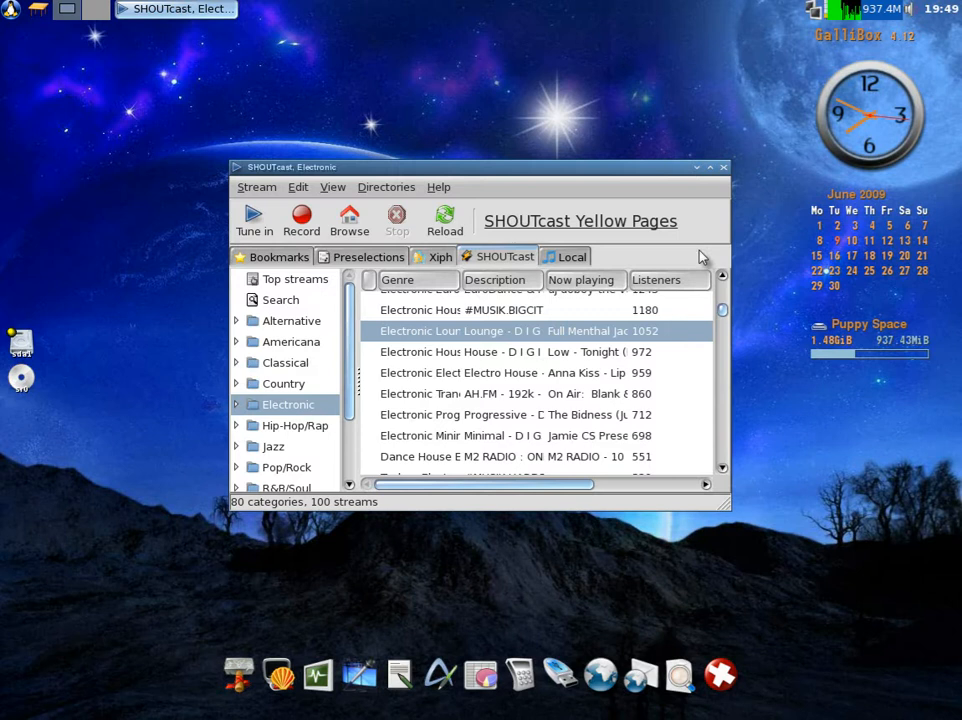
Close Streamtuner and read the BBC article 'Oily fish can halt eye disease' from Firepup's Latest Headlines.
{"action": "left_click", "coordinate": [724, 168]}
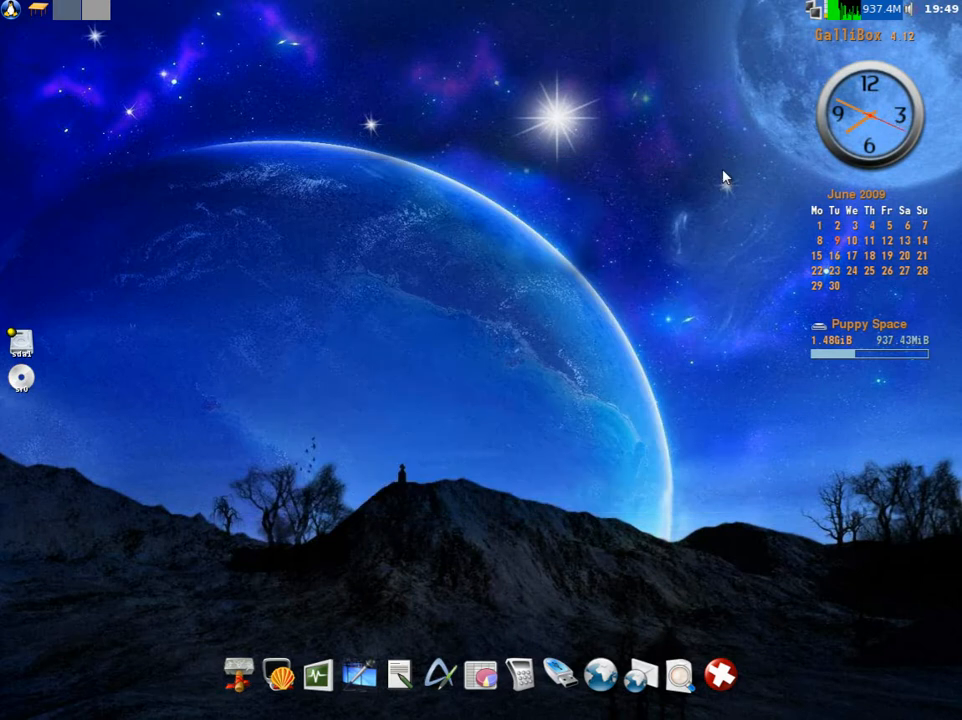
{"action": "mouse_move", "coordinate": [420, 404]}
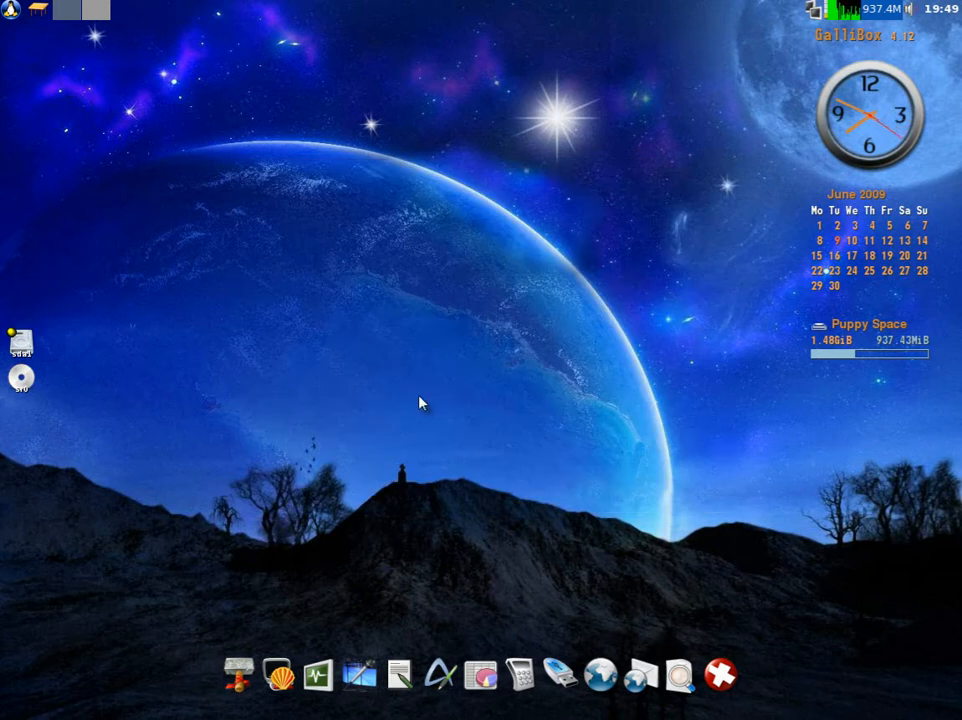
{"action": "mouse_move", "coordinate": [608, 676]}
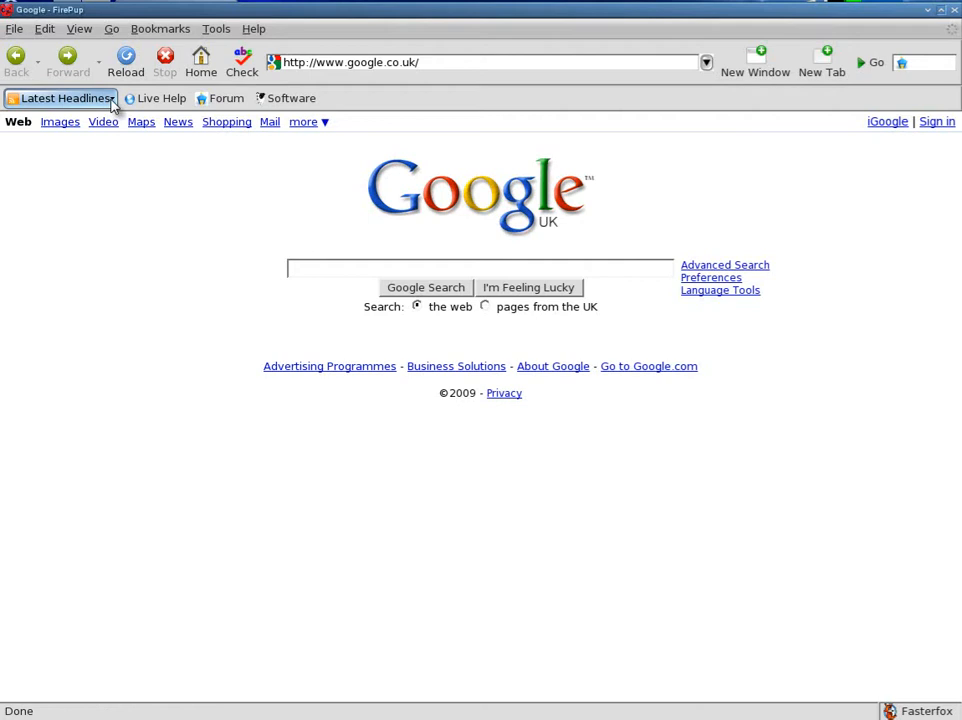
{"action": "left_click", "coordinate": [64, 98]}
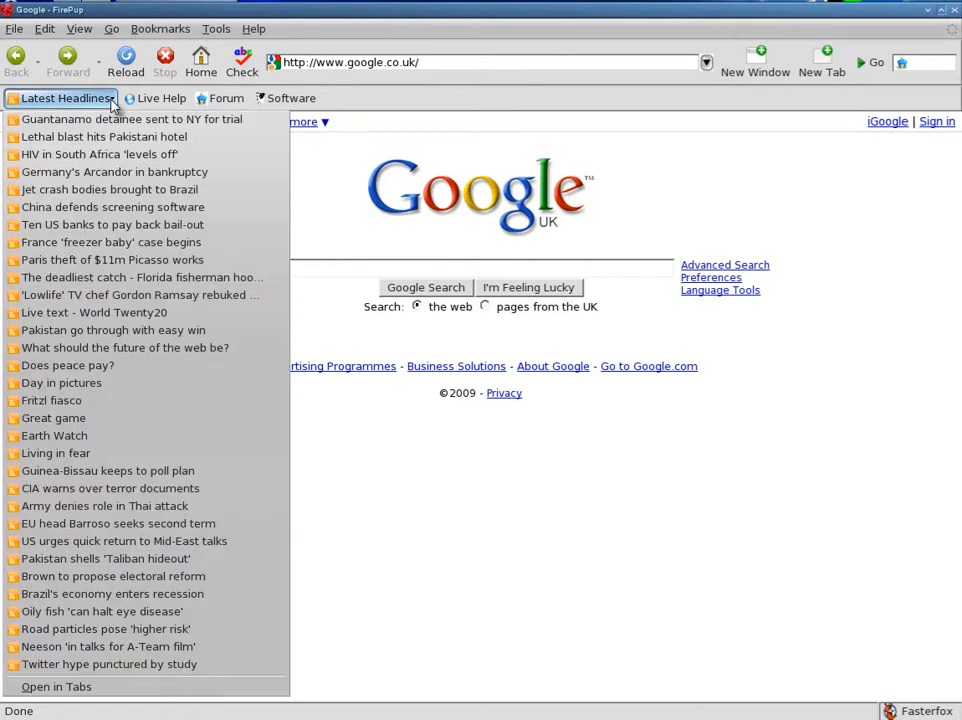
{"action": "mouse_move", "coordinate": [108, 188]}
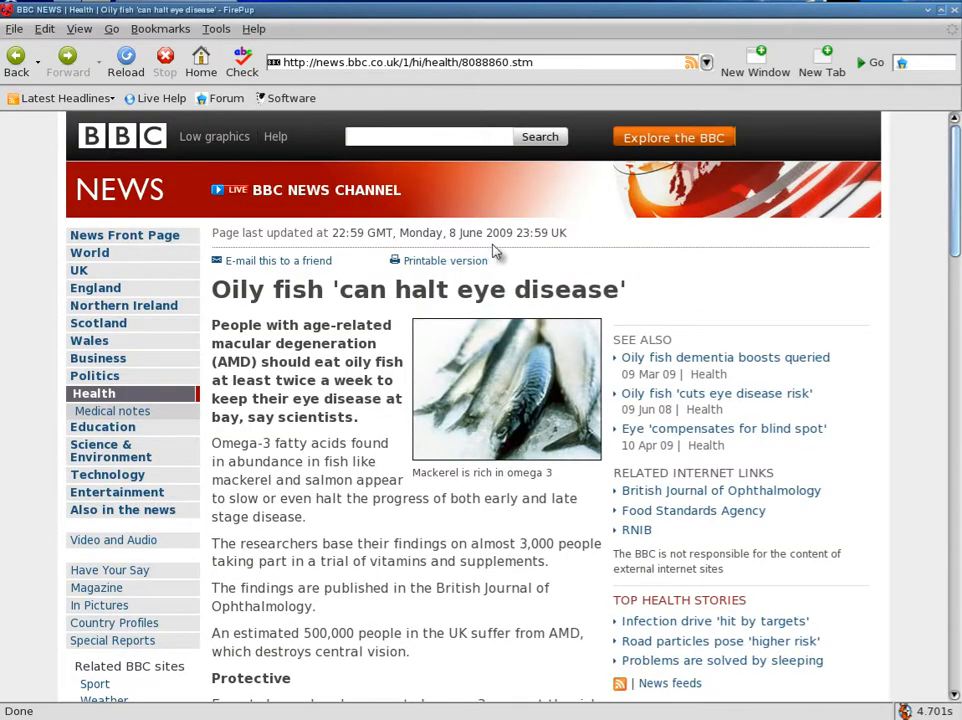
{"action": "scroll", "scroll_direction": "down", "scroll_amount": 3}
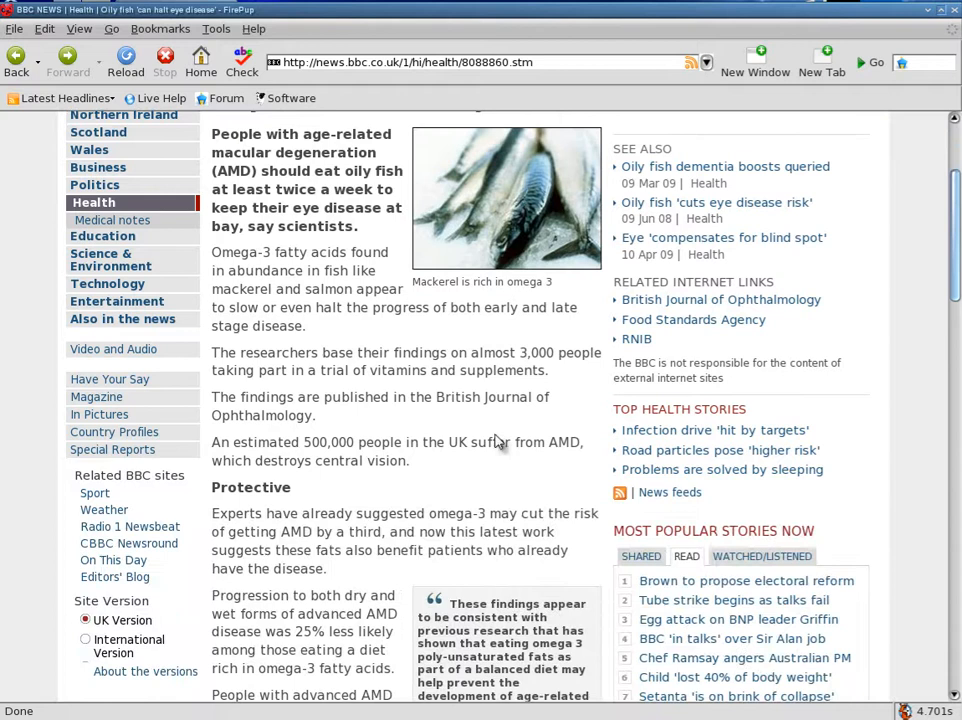
{"action": "scroll", "scroll_direction": "down", "scroll_amount": 3}
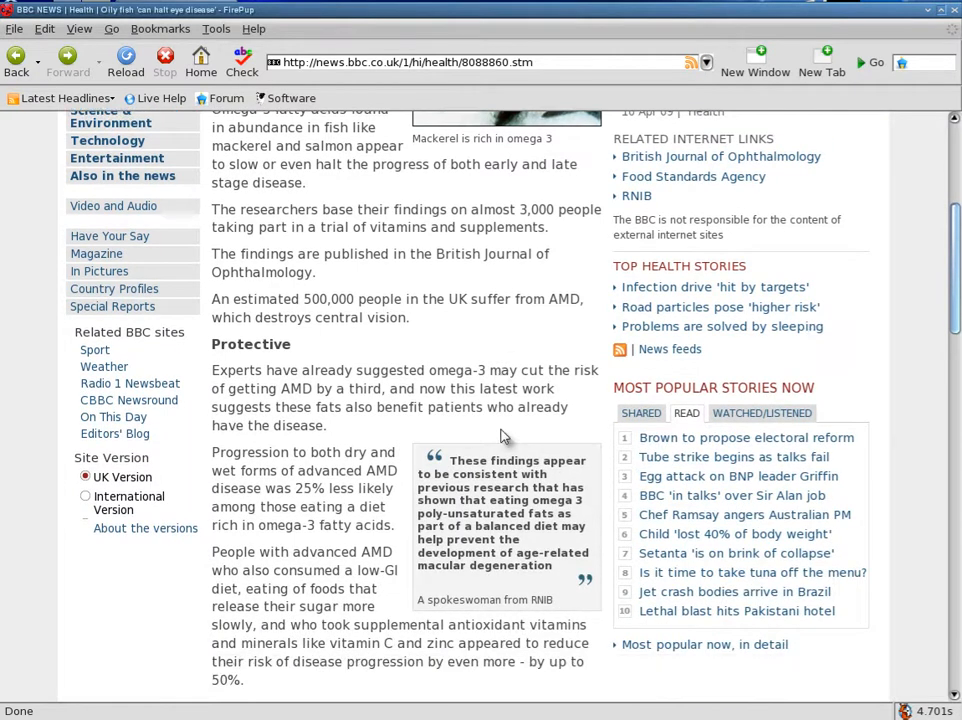
{"action": "scroll", "scroll_direction": "up", "scroll_amount": 3}
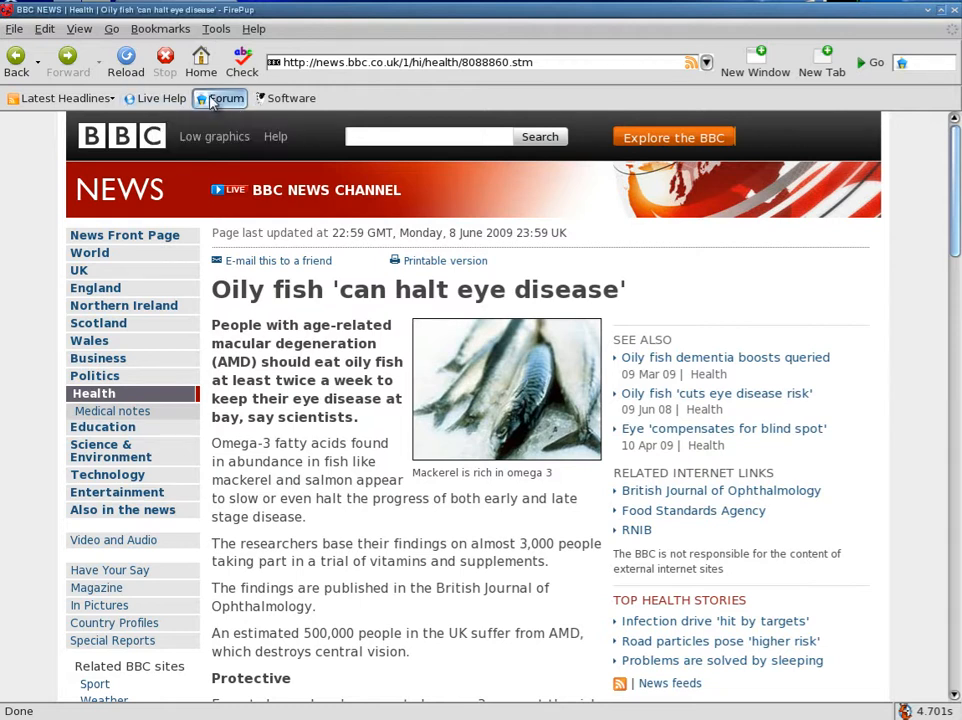
{"action": "mouse_move", "coordinate": [224, 98]}
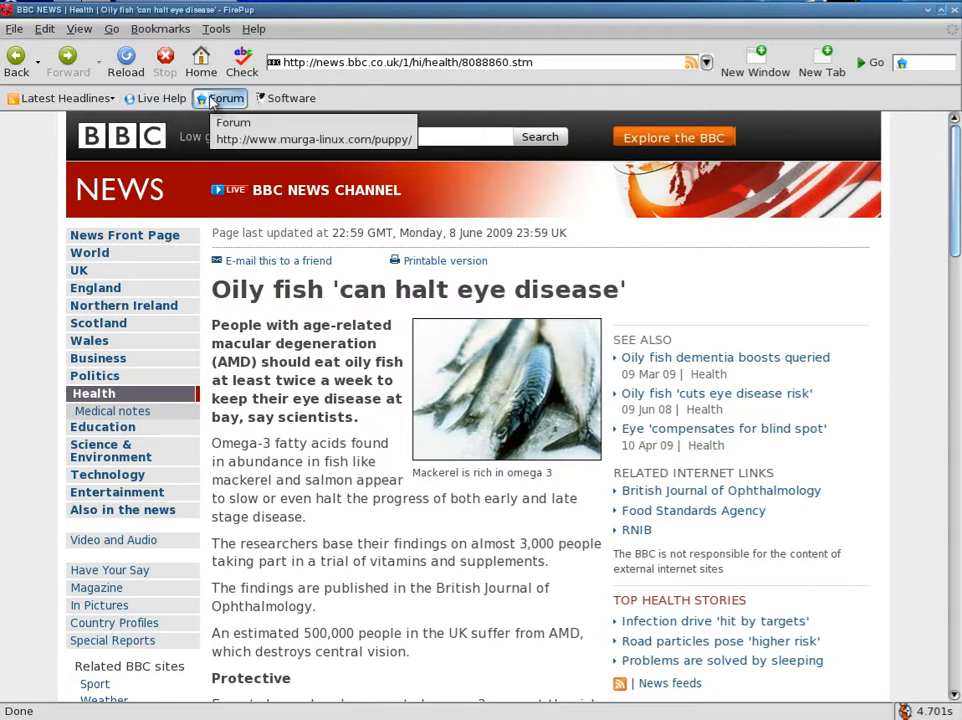
{"action": "mouse_move", "coordinate": [318, 490]}
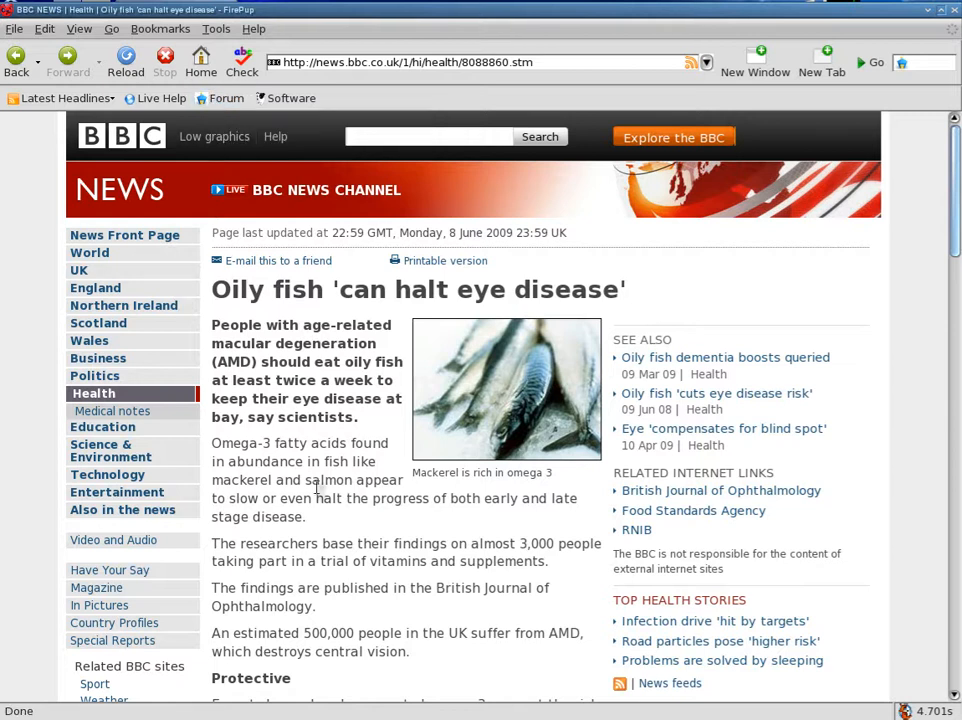
{"action": "mouse_move", "coordinate": [510, 498]}
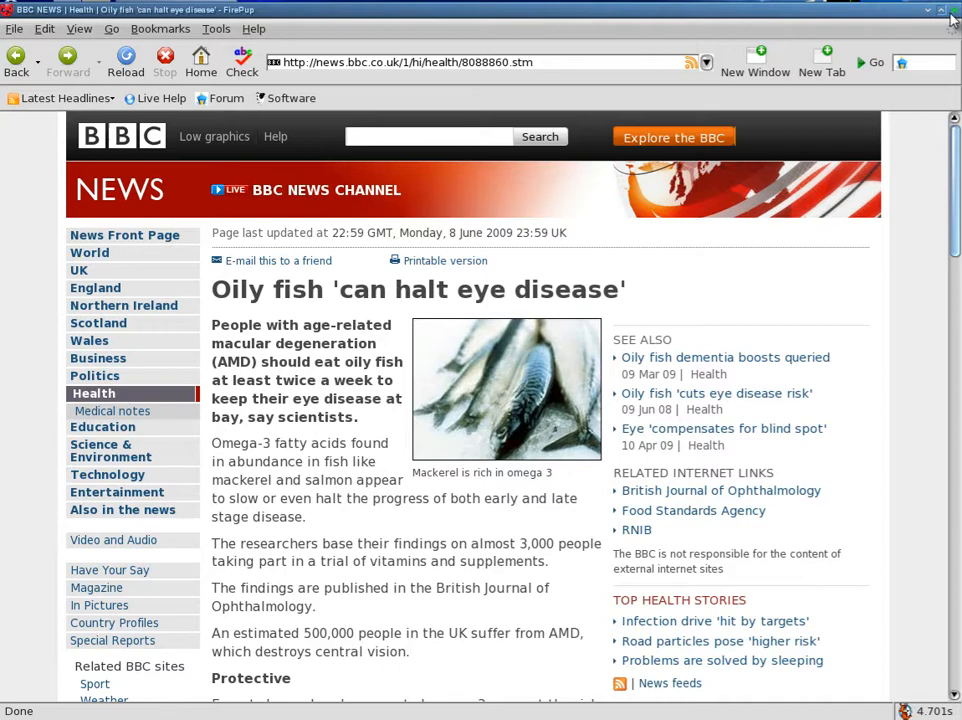
Close Firepup, launch VLC media player, browse its File menu and exit VLC.
{"action": "left_click", "coordinate": [928, 8]}
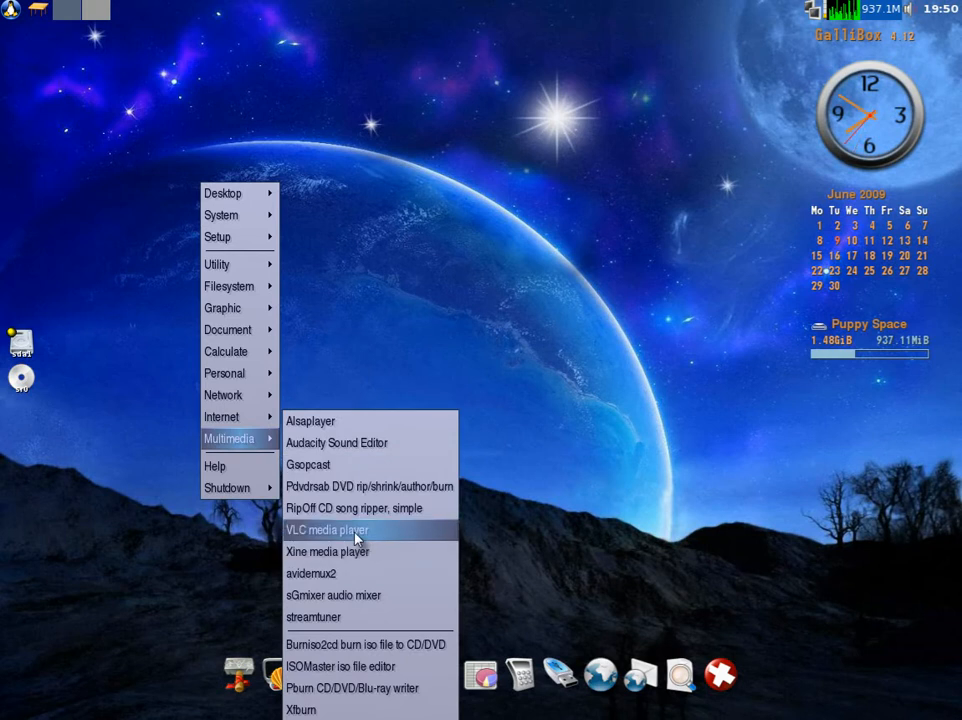
{"action": "left_click", "coordinate": [328, 530]}
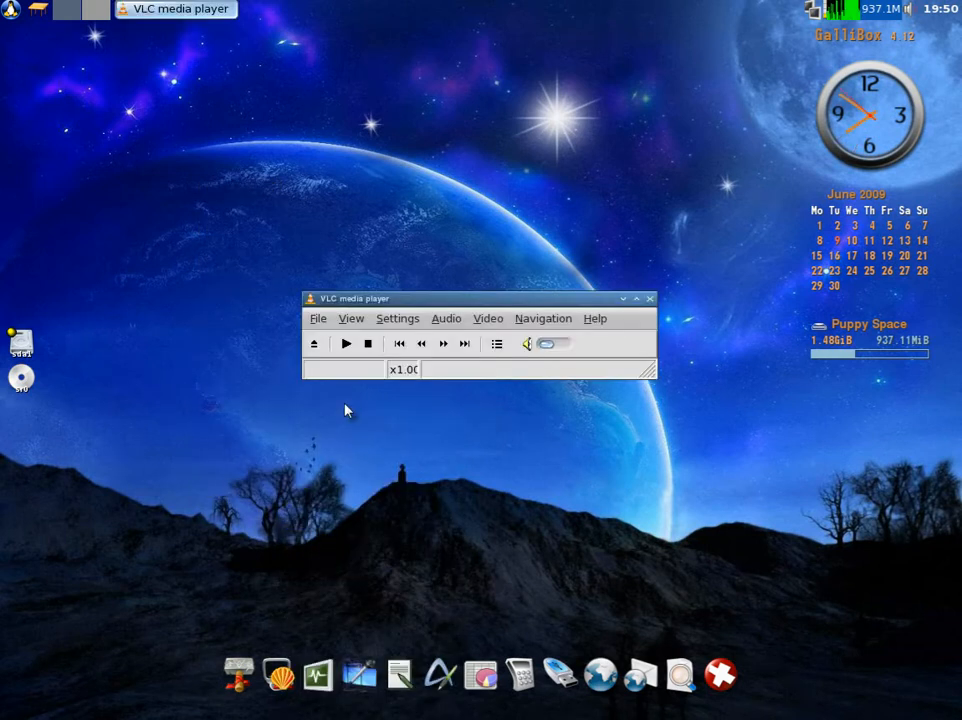
{"action": "left_click", "coordinate": [318, 318]}
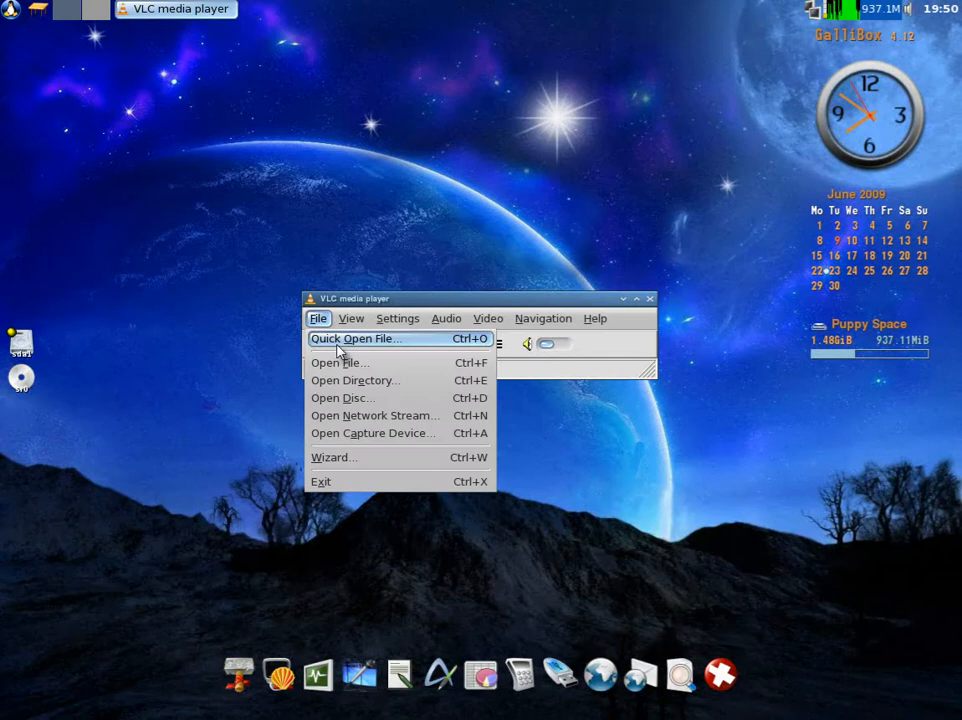
{"action": "mouse_move", "coordinate": [360, 432]}
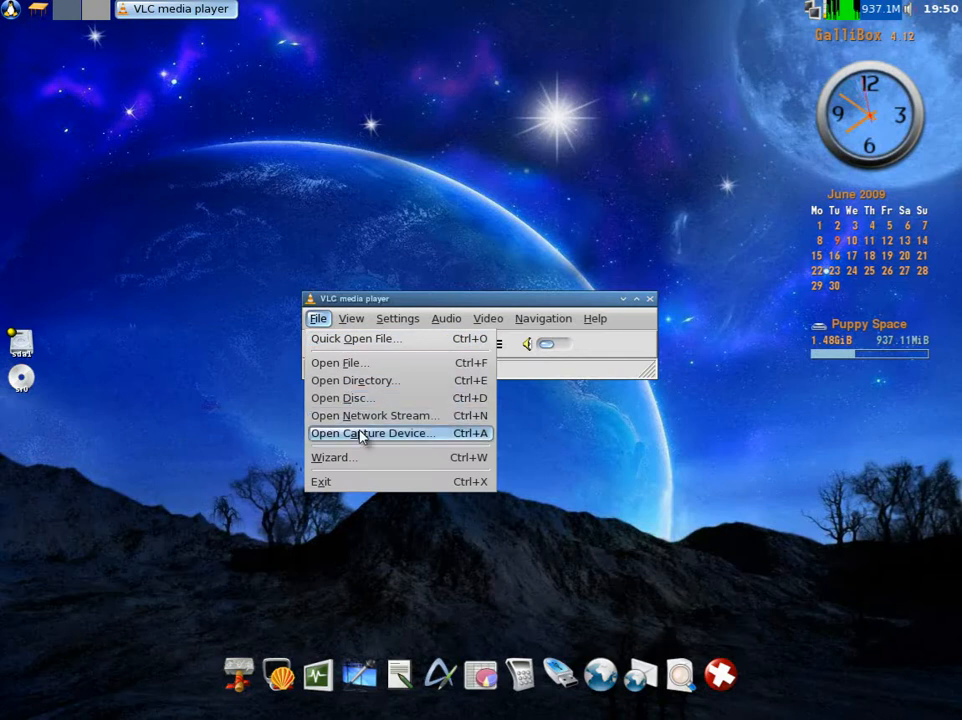
{"action": "left_click", "coordinate": [320, 480]}
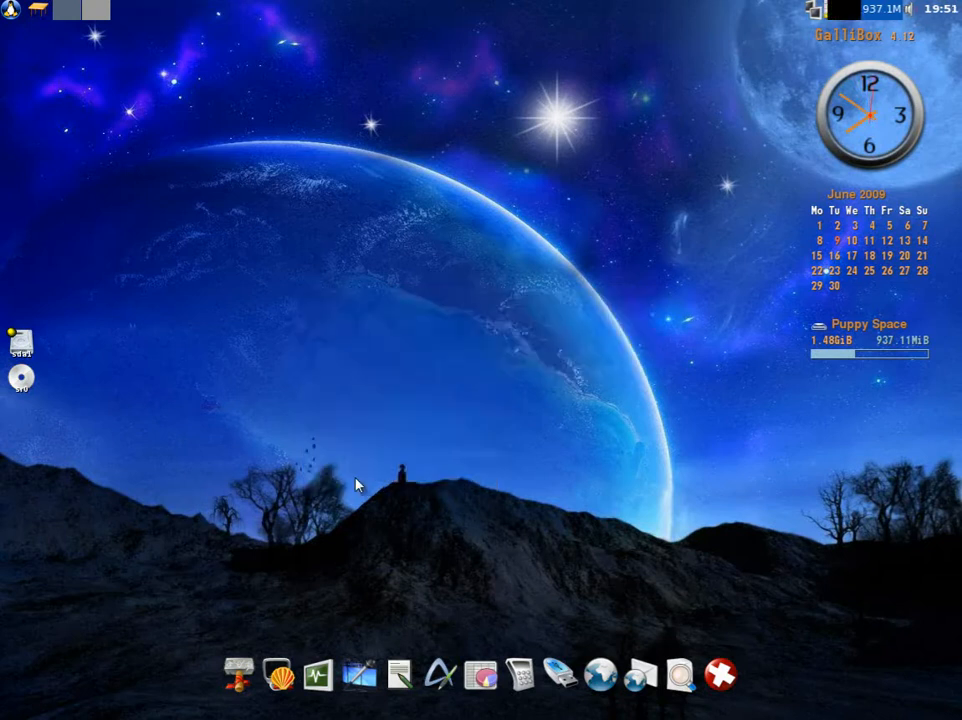
{"action": "mouse_move", "coordinate": [484, 148]}
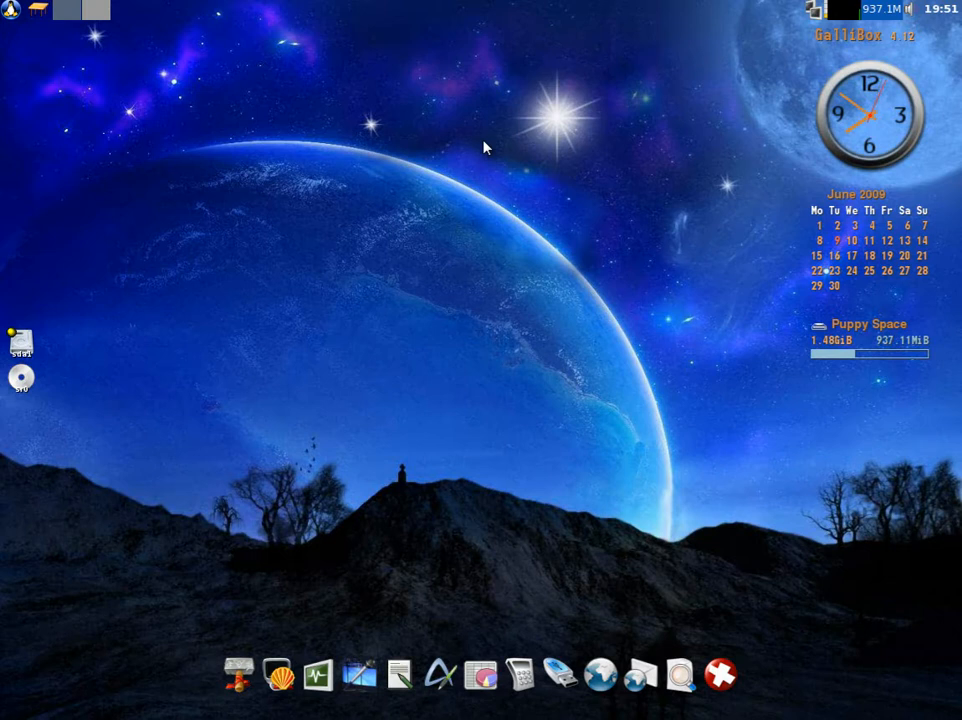
{"action": "mouse_move", "coordinate": [728, 430]}
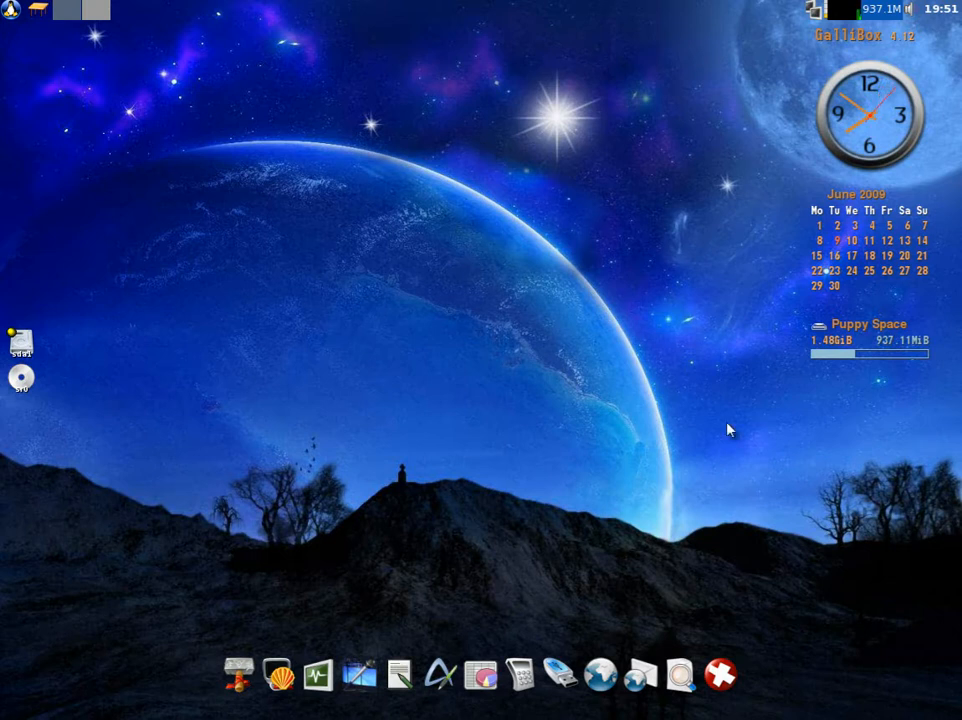
{"action": "mouse_move", "coordinate": [462, 332]}
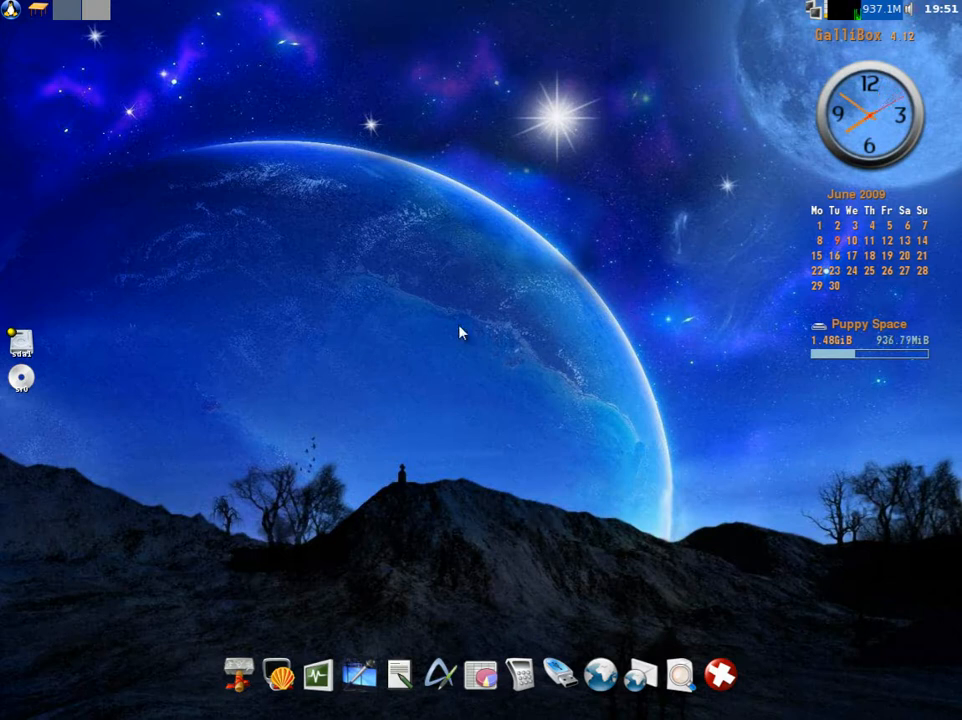